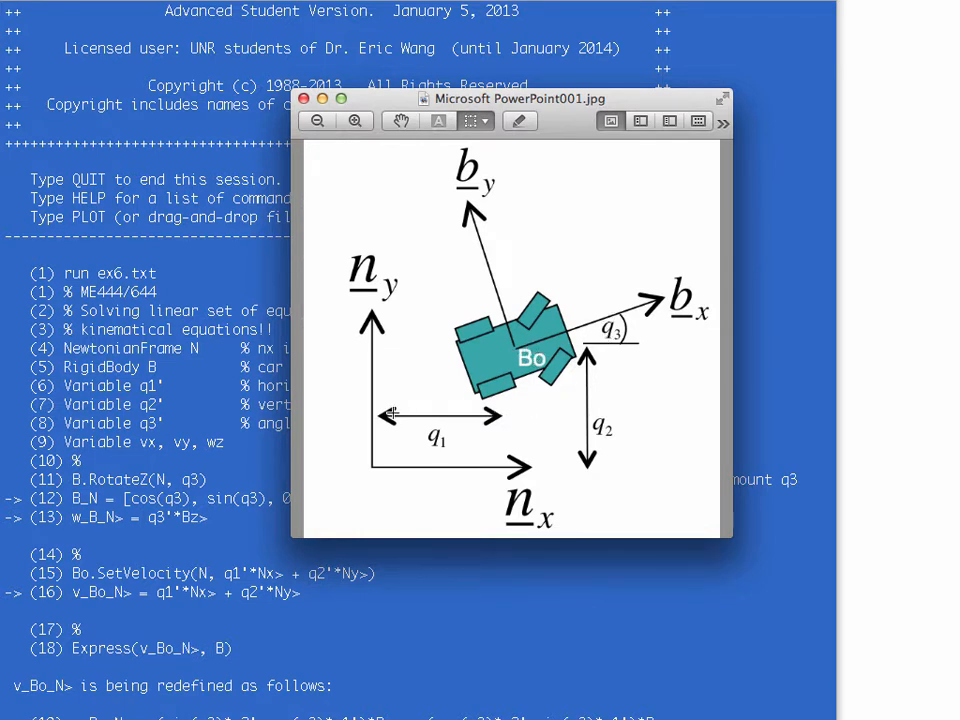
pyautogui.moveTo(592, 378)
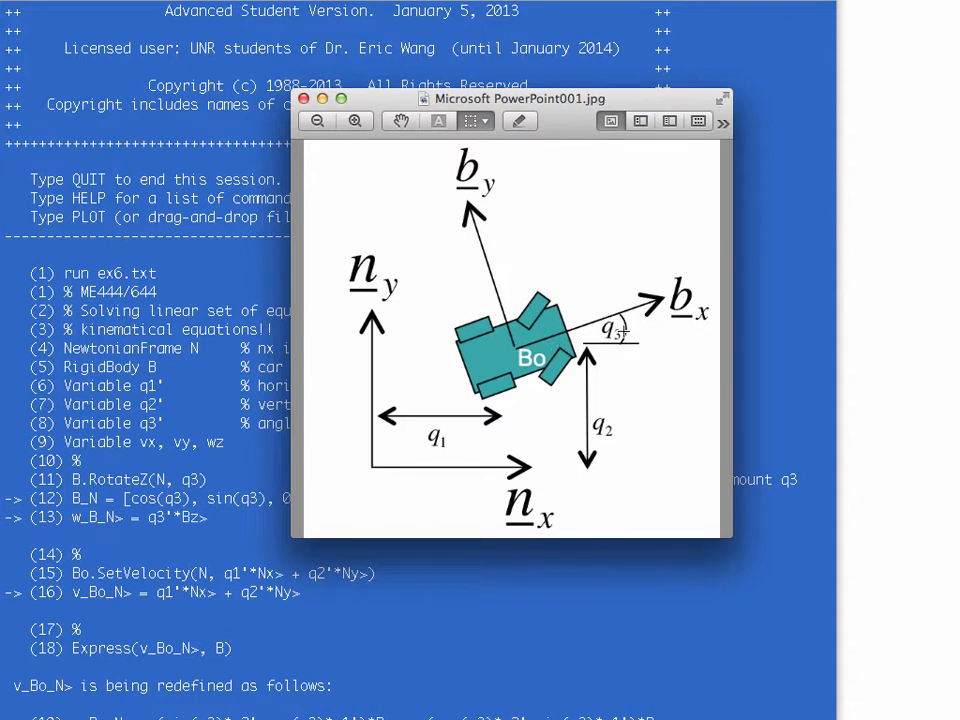
pyautogui.moveTo(568, 402)
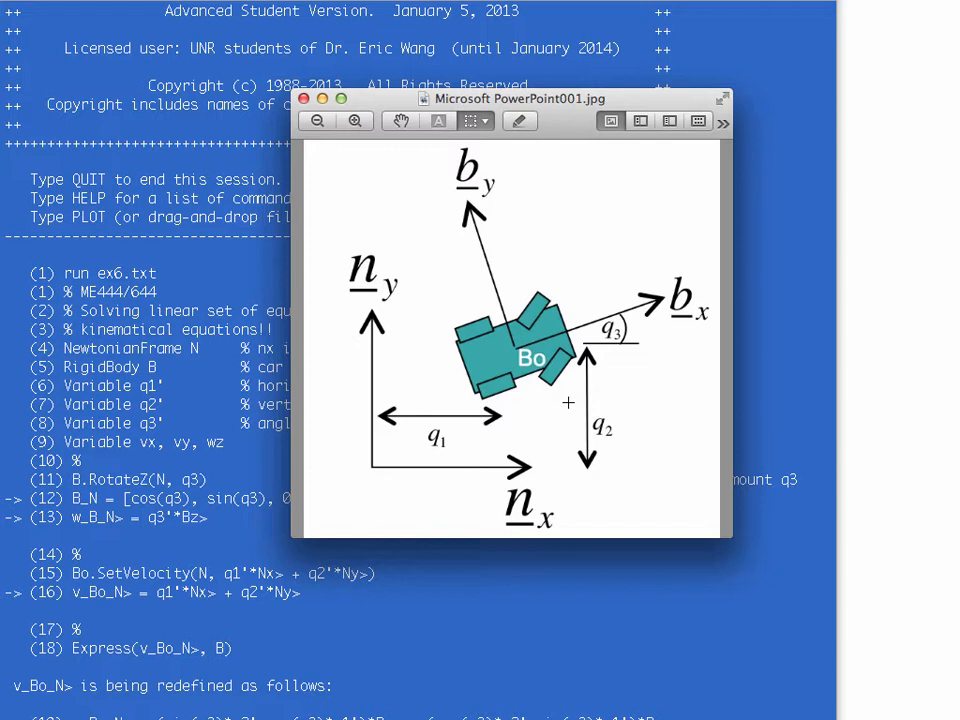
pyautogui.moveTo(400, 420)
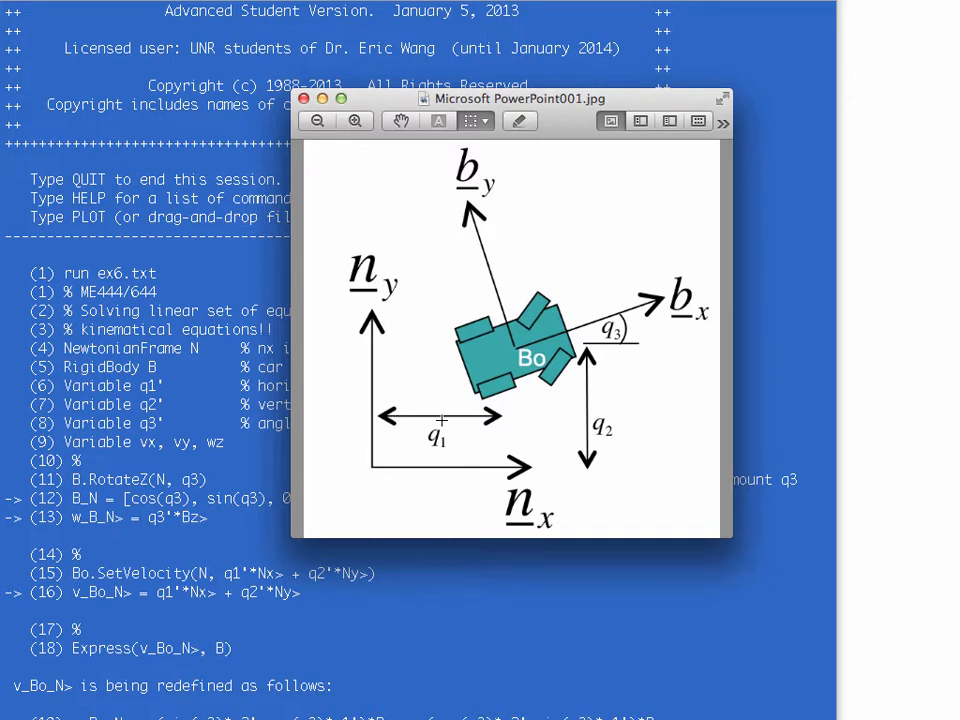
pyautogui.moveTo(568, 406)
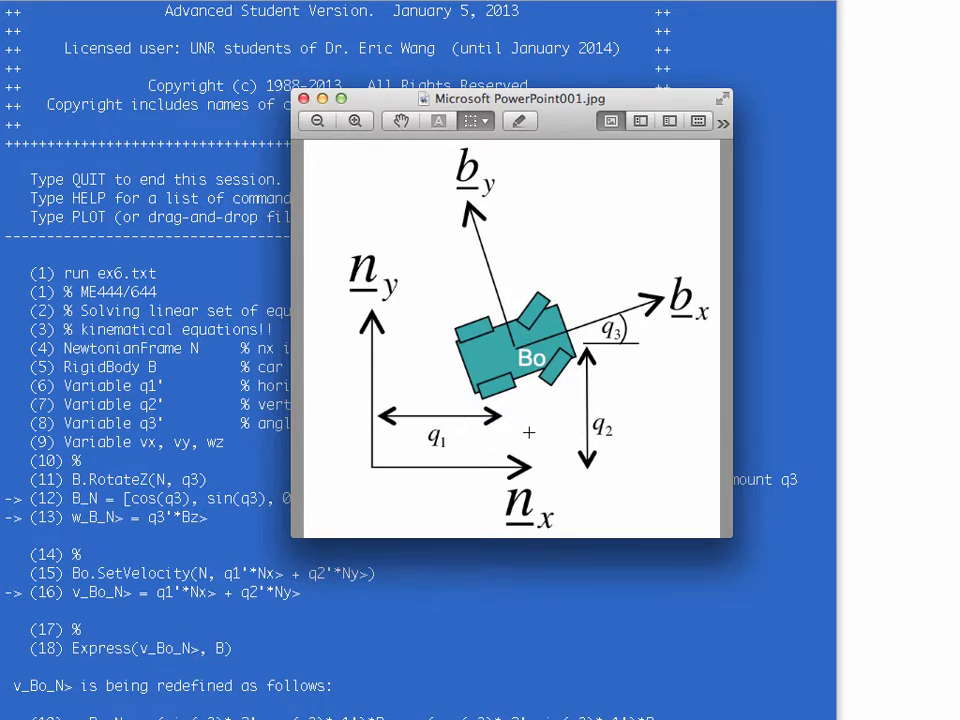
pyautogui.moveTo(484, 356)
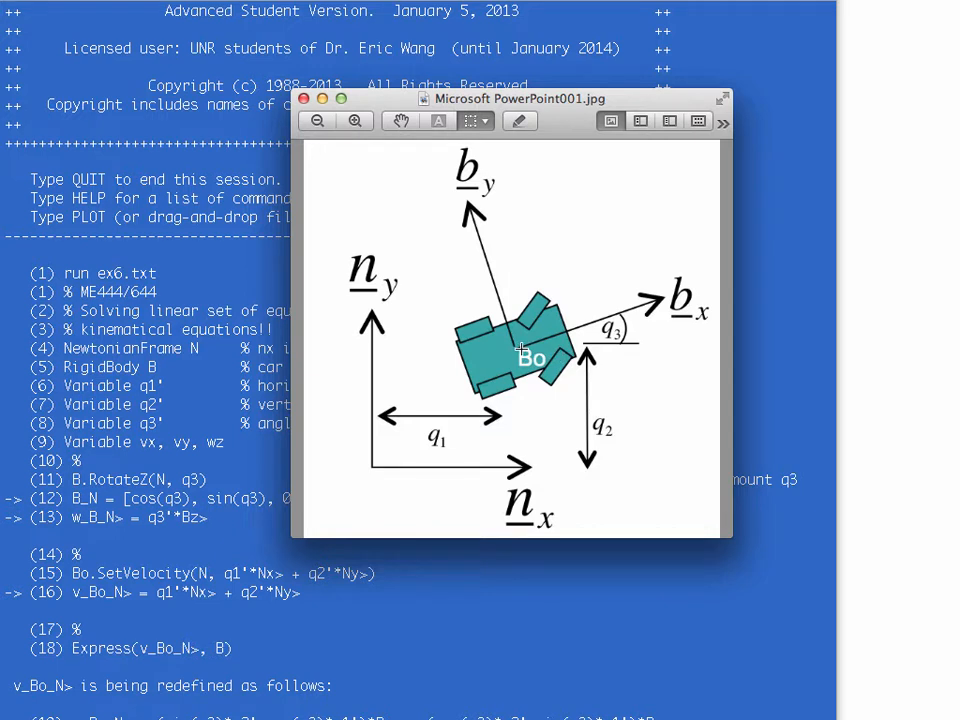
pyautogui.moveTo(510, 344)
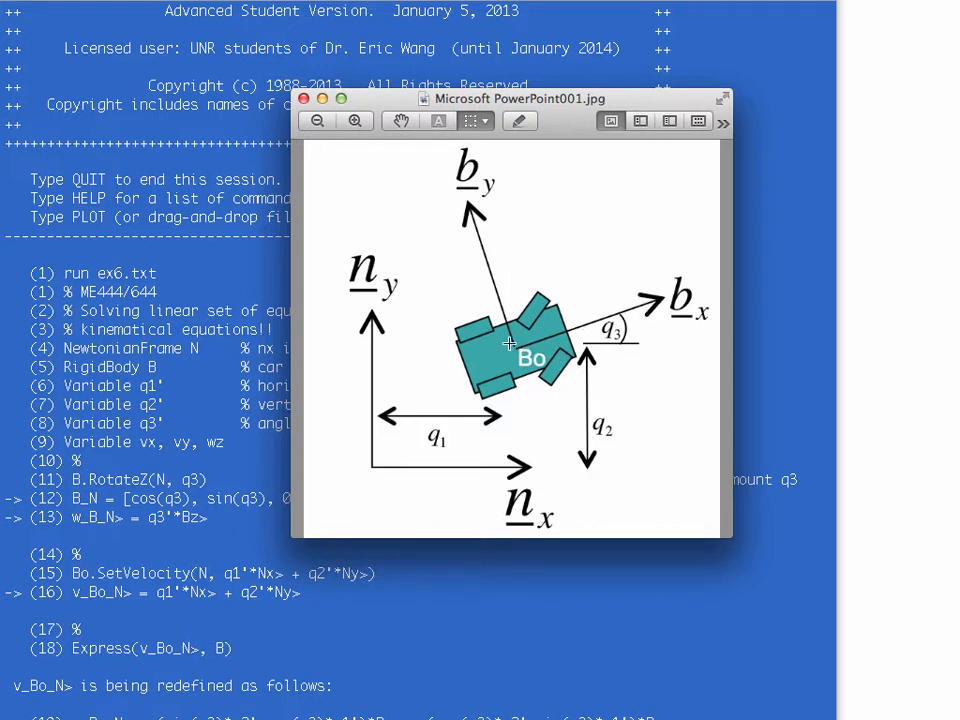
pyautogui.moveTo(532, 348)
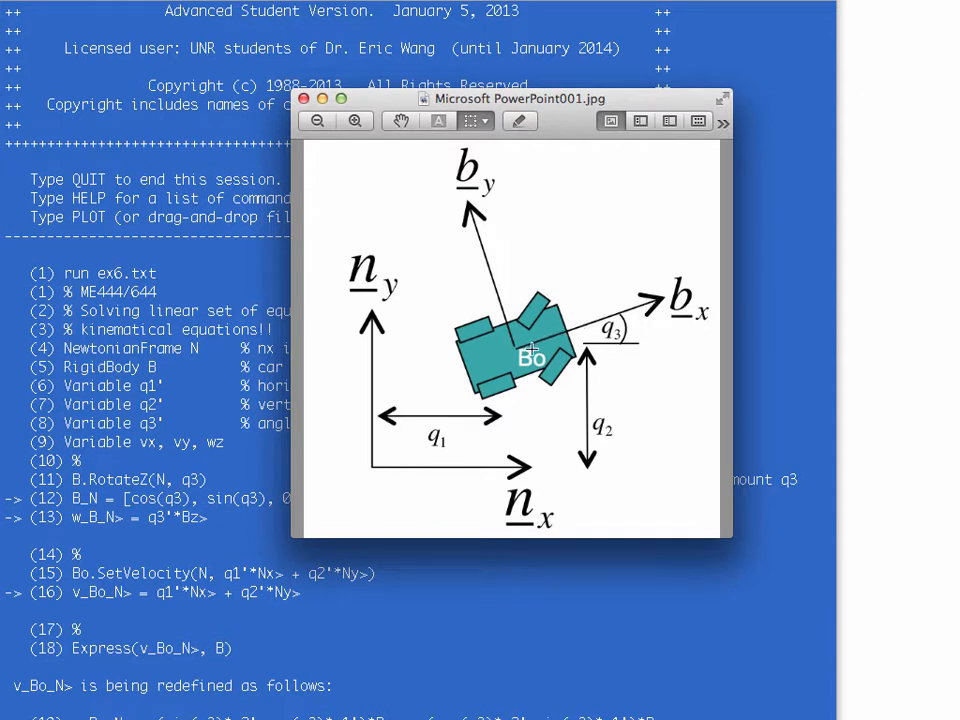
pyautogui.moveTo(536, 340)
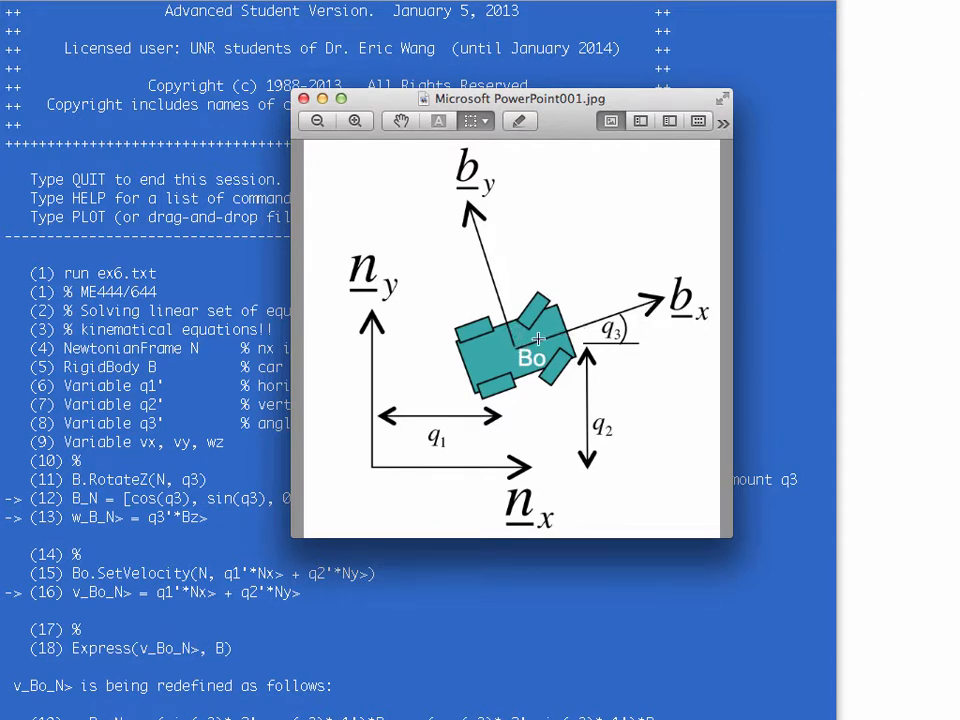
pyautogui.moveTo(548, 324)
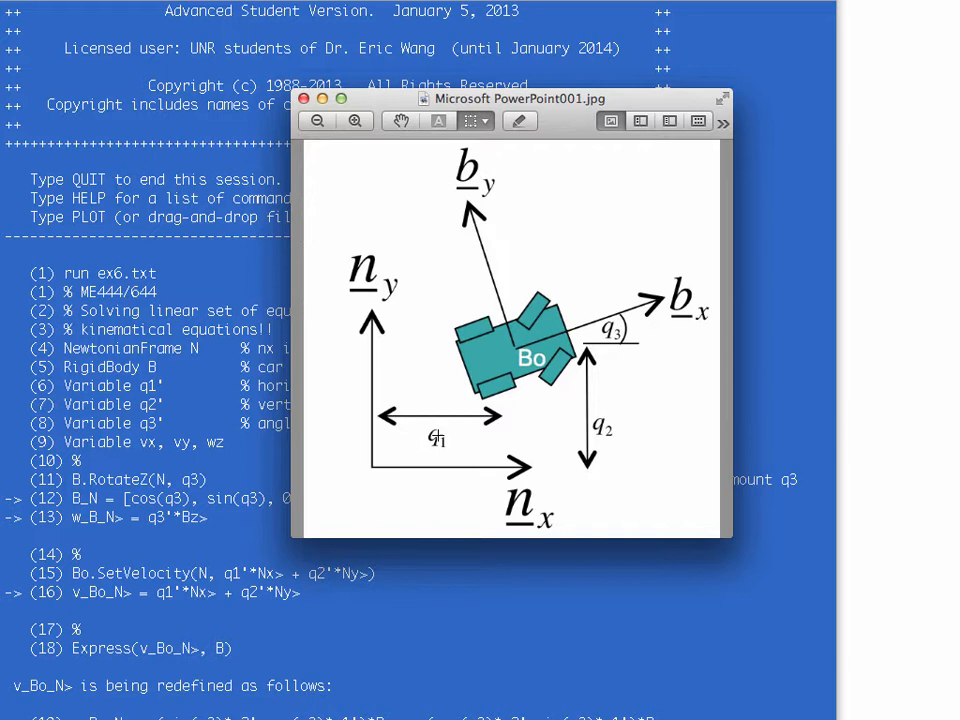
pyautogui.moveTo(498, 306)
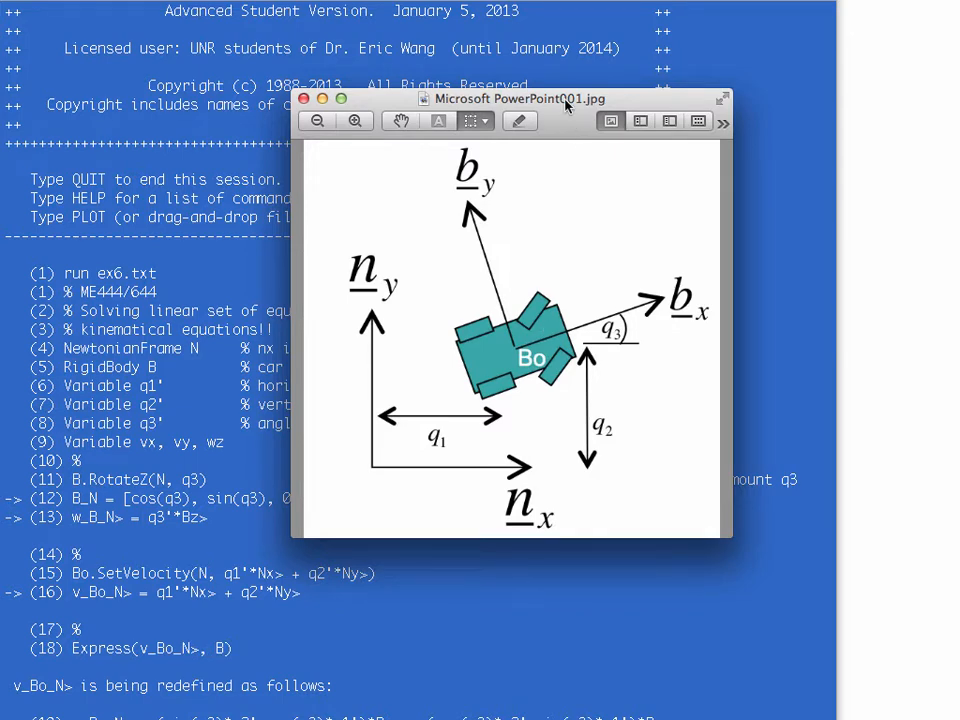
pyautogui.moveTo(658, 100)
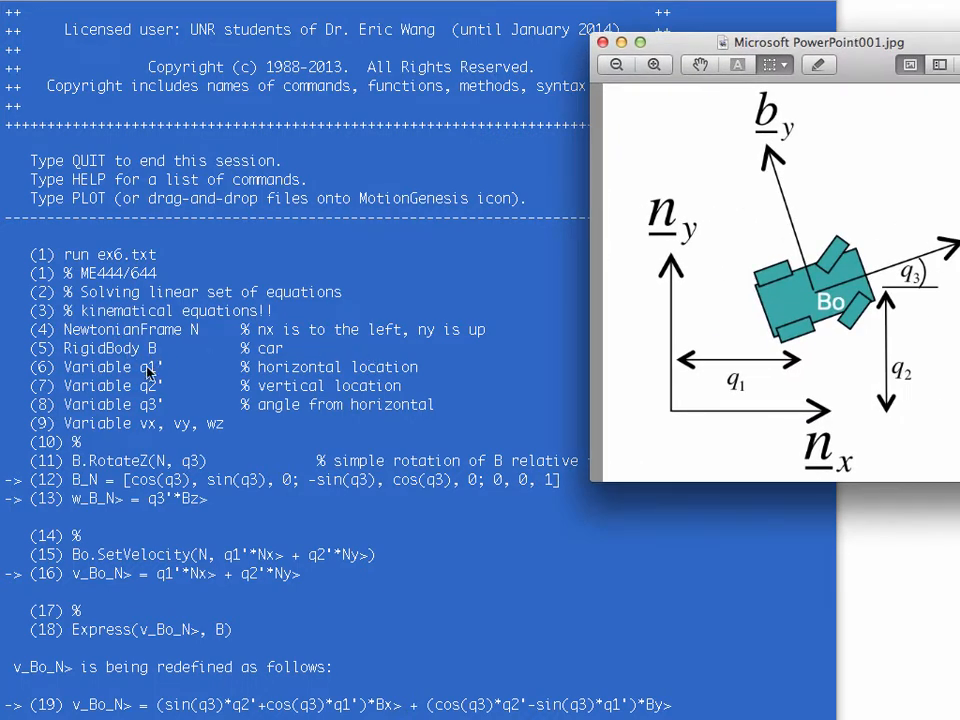
pyautogui.moveTo(162, 390)
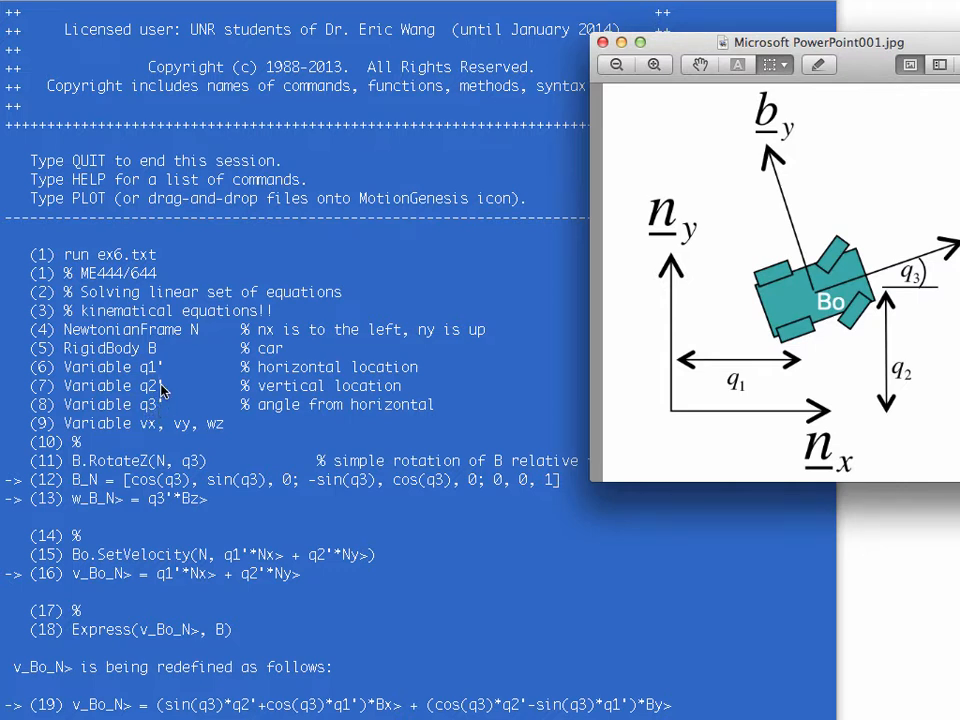
pyautogui.moveTo(148, 432)
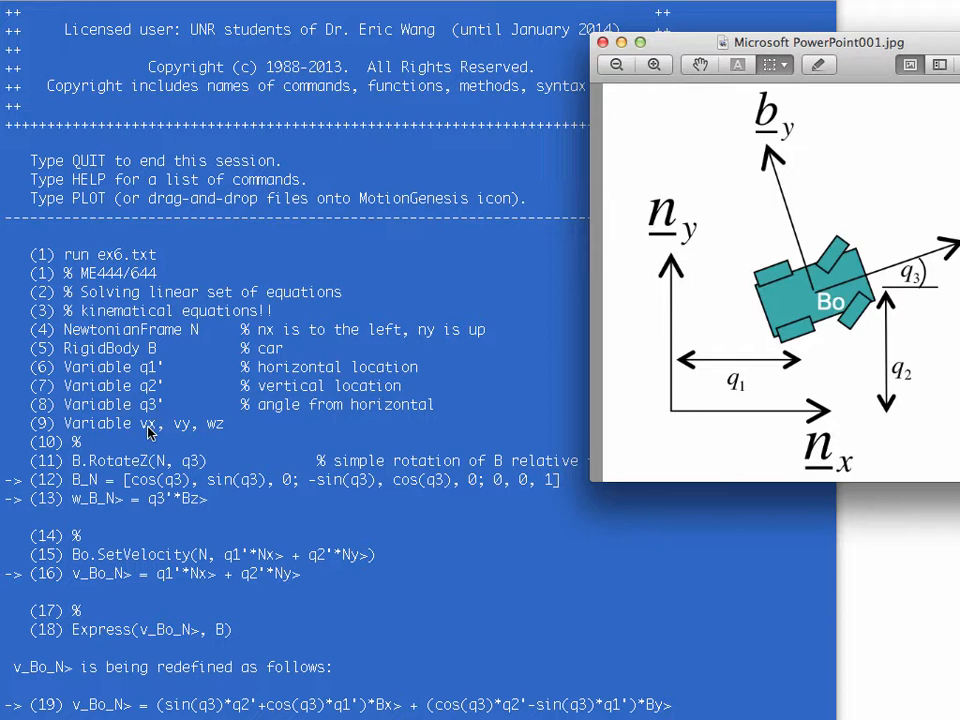
pyautogui.moveTo(220, 432)
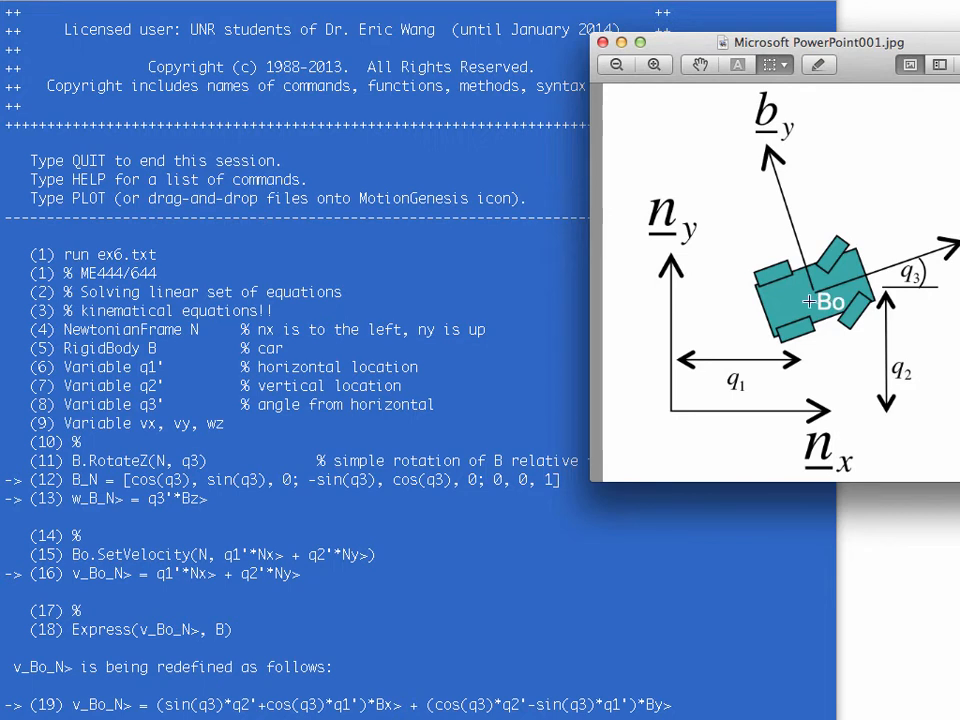
pyautogui.moveTo(312, 424)
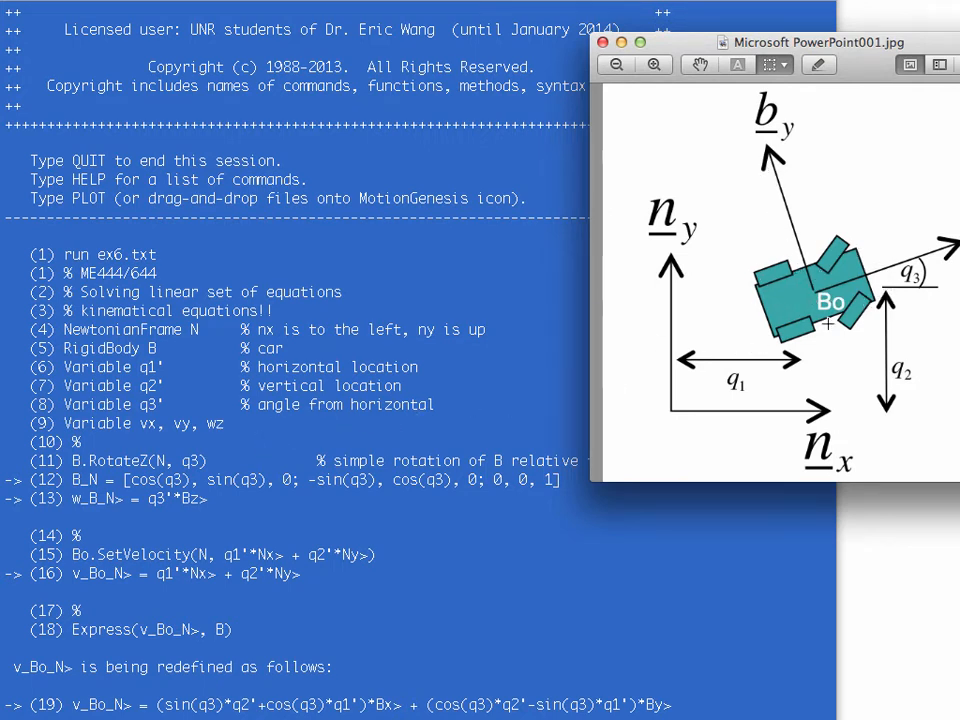
pyautogui.moveTo(400, 448)
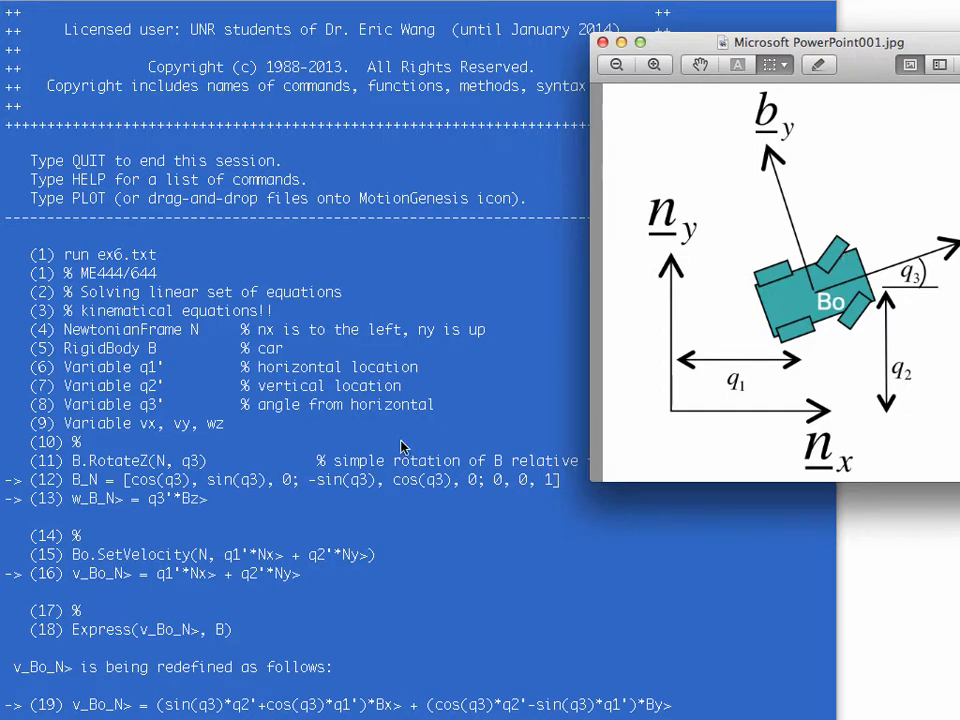
pyautogui.moveTo(696, 48)
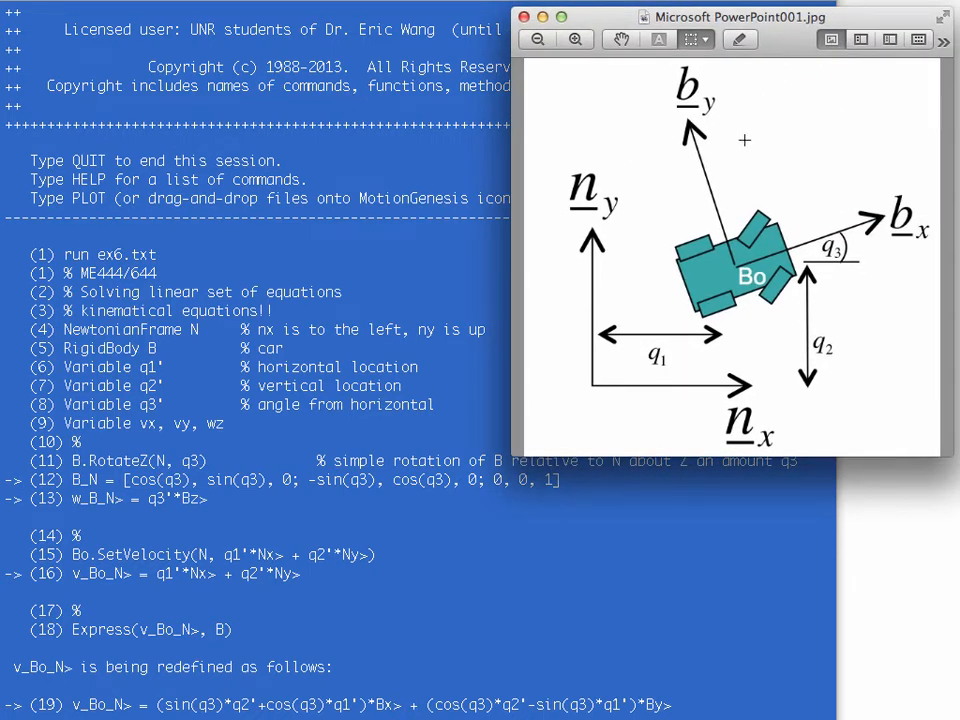
pyautogui.moveTo(728, 16); pyautogui.dragTo(720, 2)
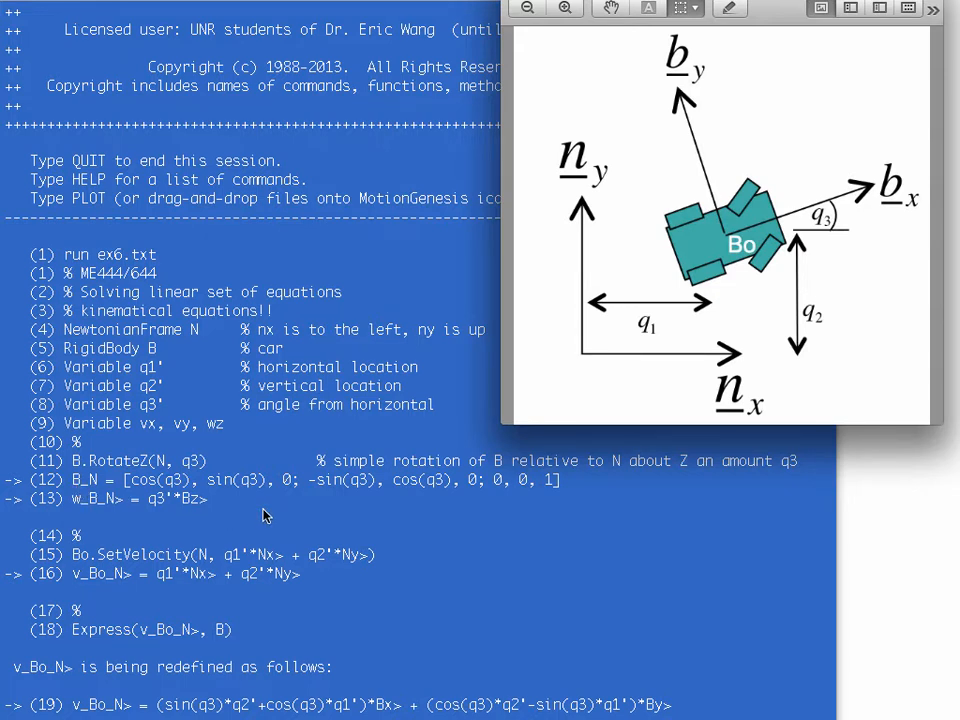
pyautogui.moveTo(192, 490)
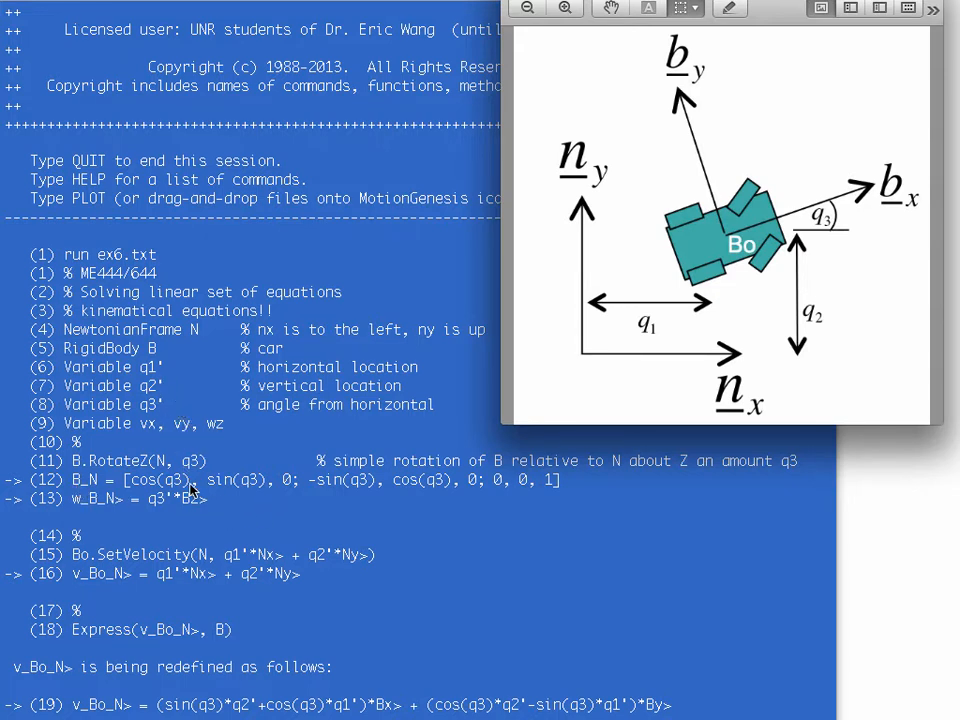
pyautogui.moveTo(156, 404)
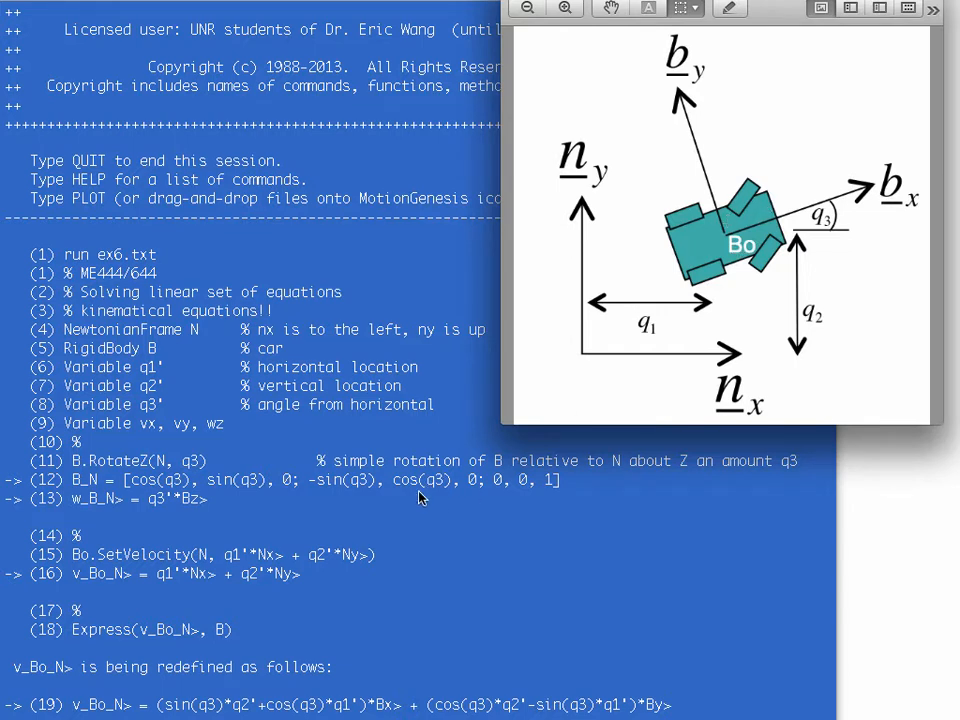
pyautogui.moveTo(84, 570)
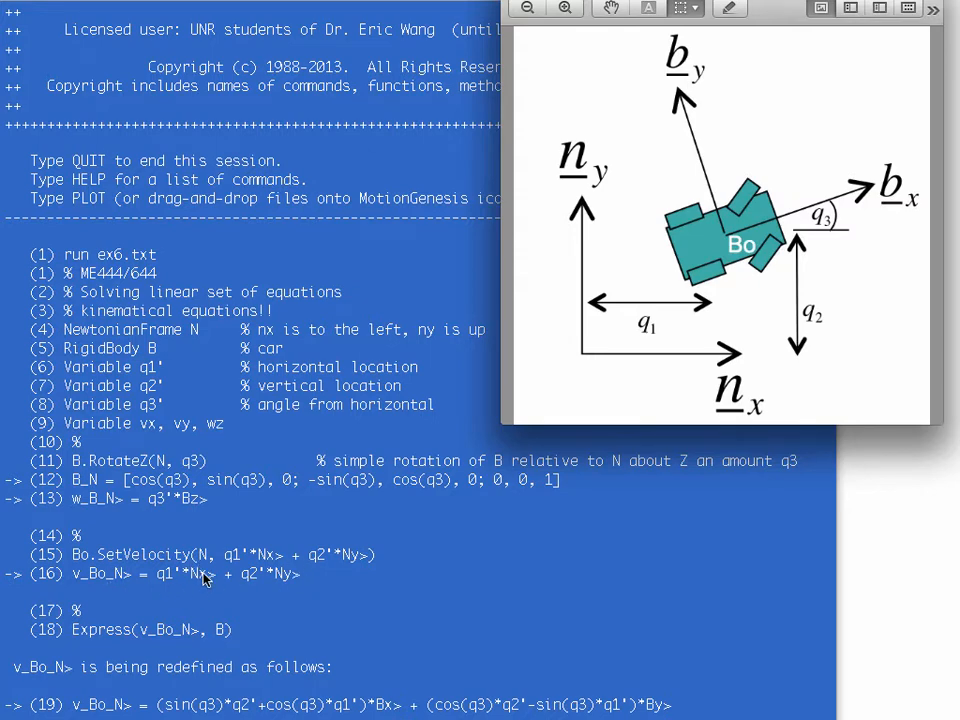
# Scroll the console to outputs 19–24 showing w_B_N> = q3'*Bz> and vBoN> = vx*Bx> + vy*By>
pyautogui.scroll(-3)
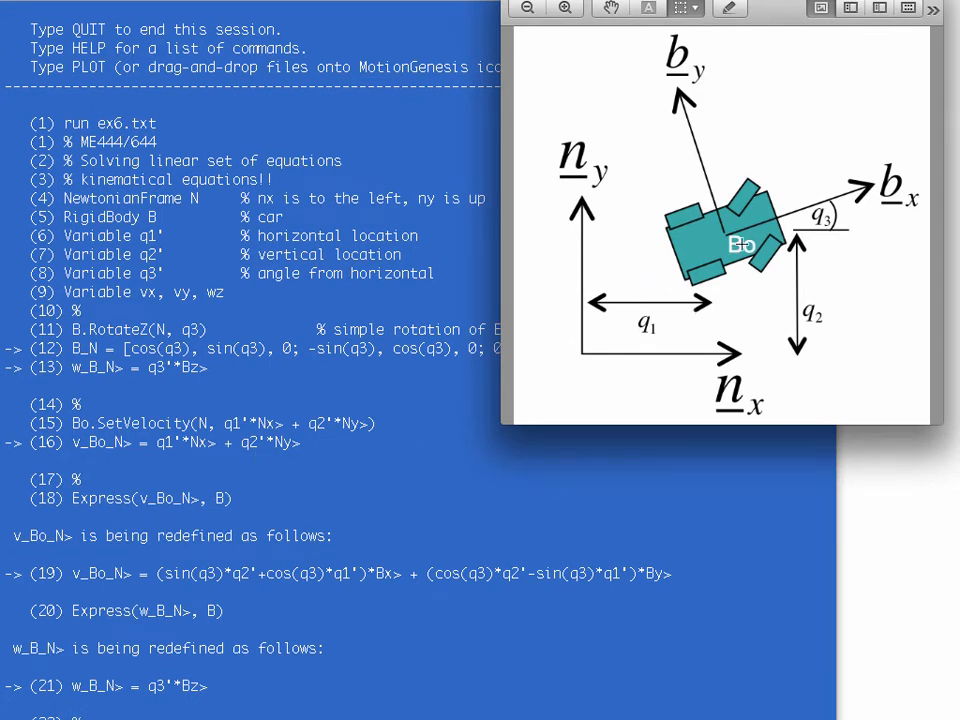
pyautogui.scroll(-3)
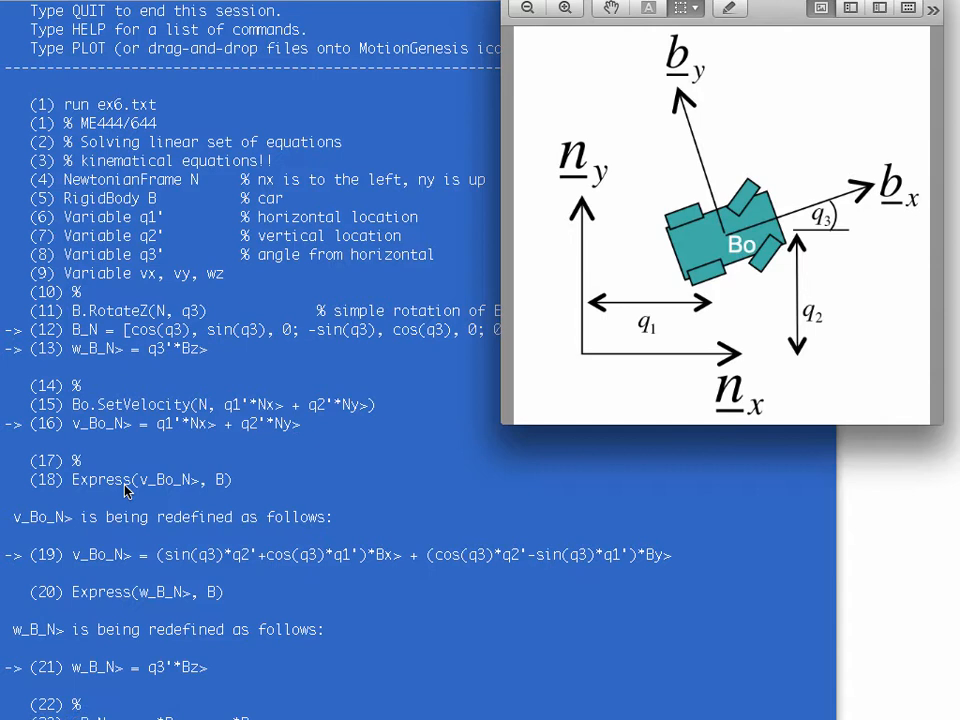
pyautogui.scroll(-3)
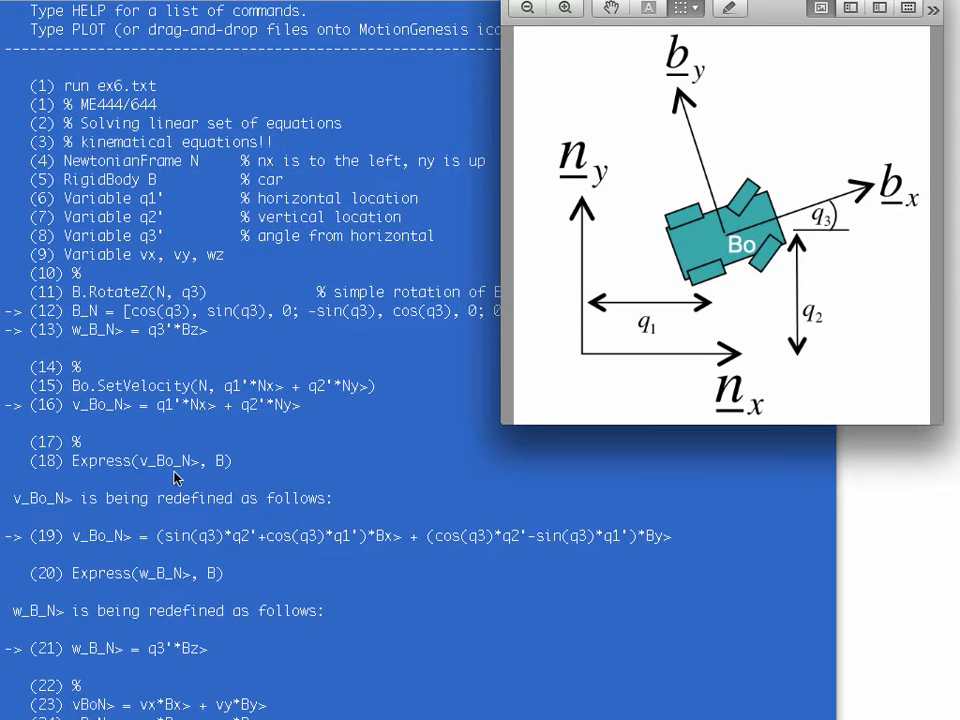
pyautogui.moveTo(218, 476)
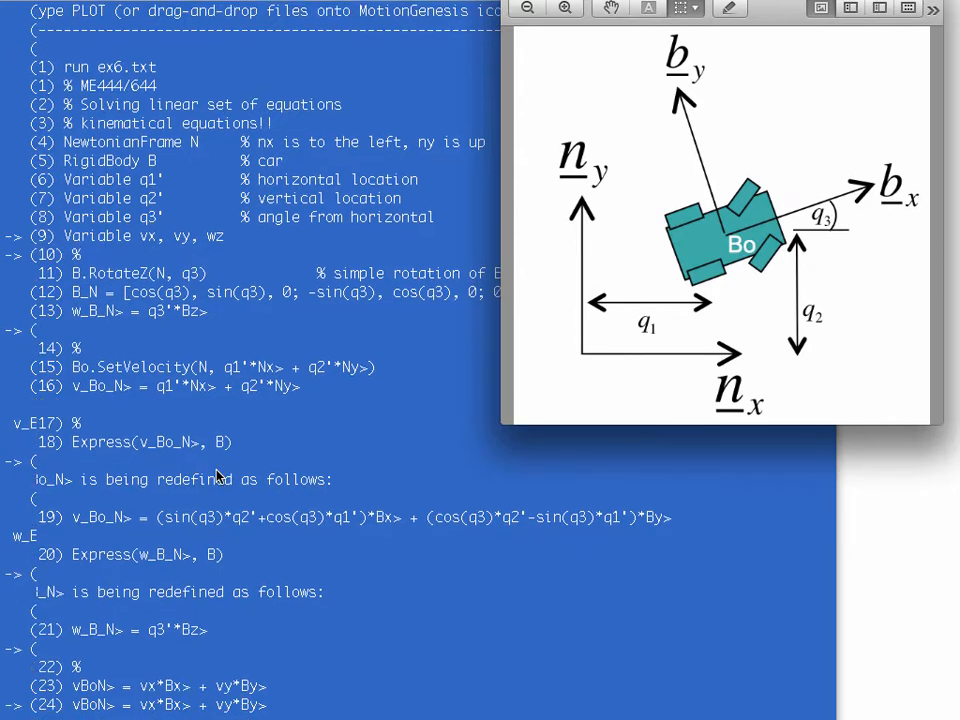
pyautogui.scroll(-3)
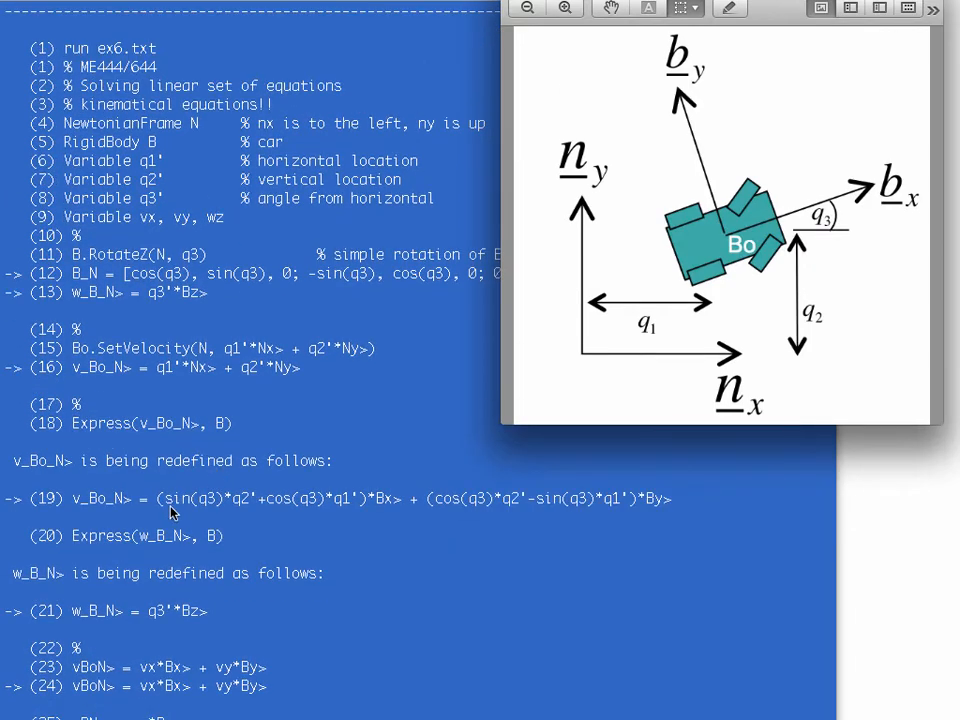
pyautogui.moveTo(276, 512)
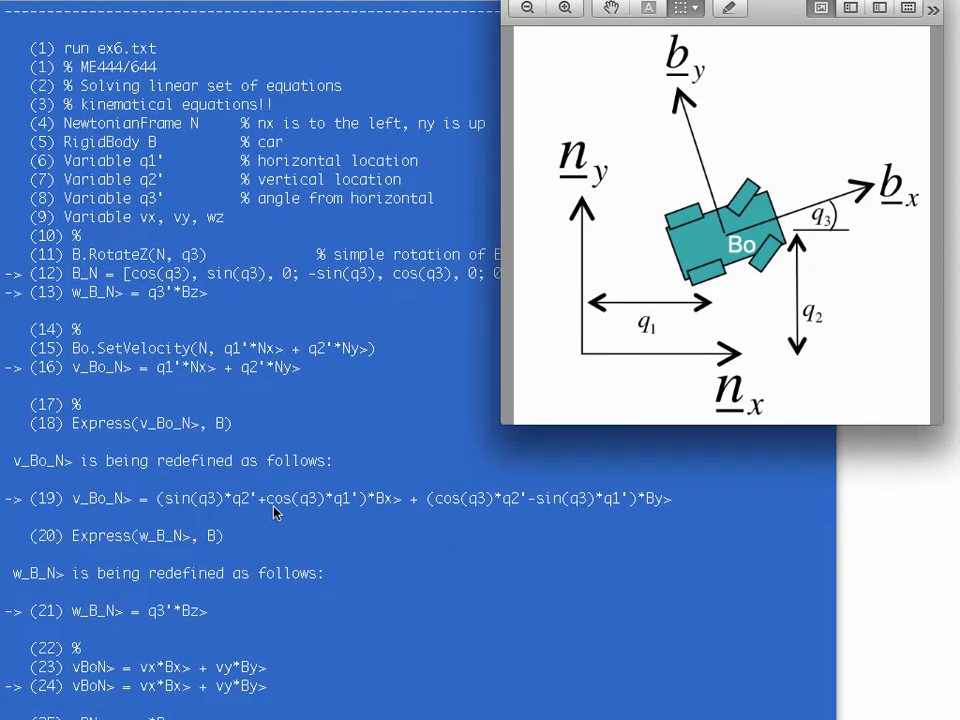
pyautogui.moveTo(350, 516)
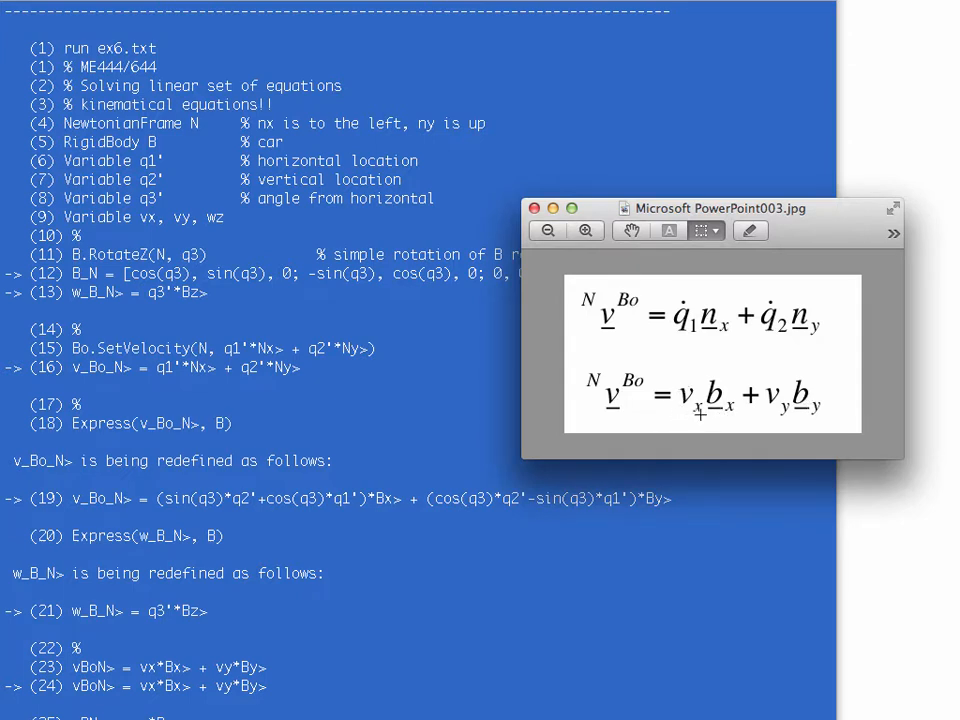
pyautogui.moveTo(296, 520)
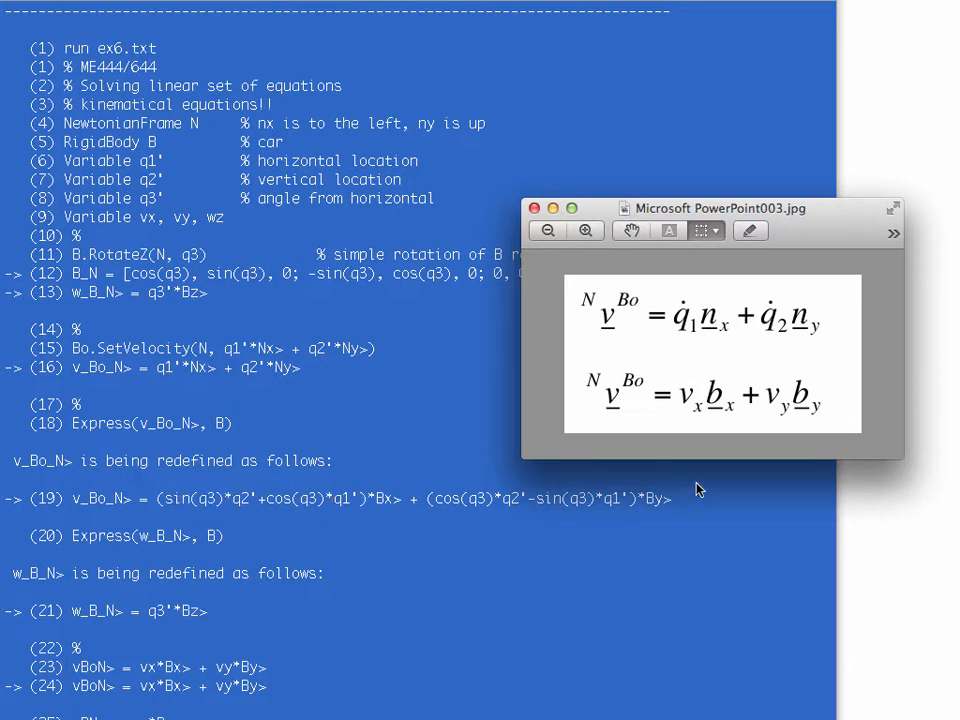
pyautogui.moveTo(476, 524)
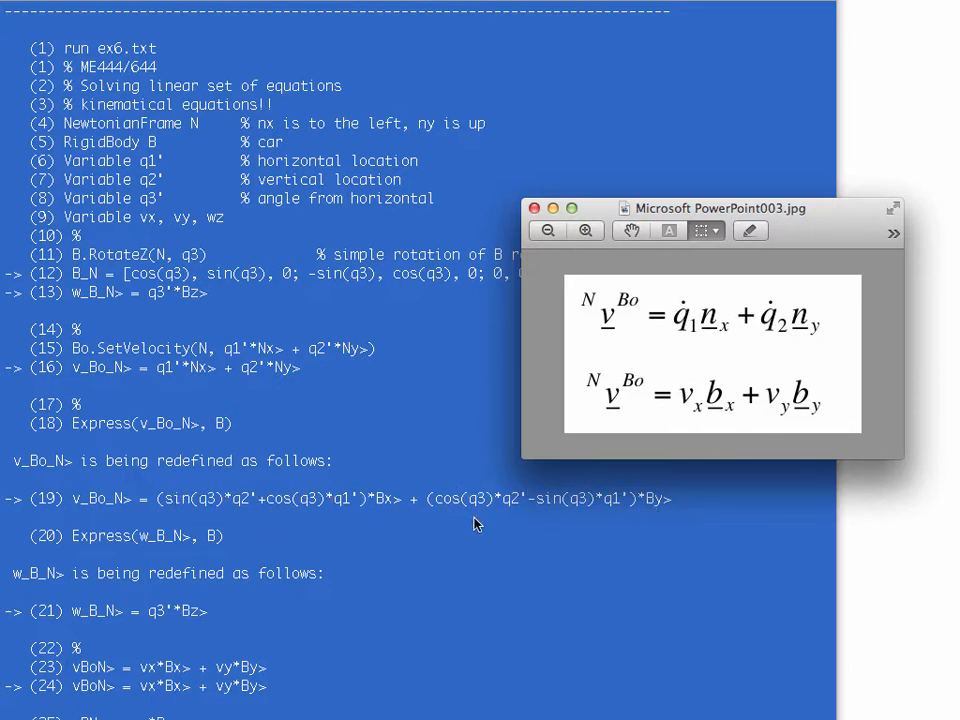
pyautogui.moveTo(280, 512)
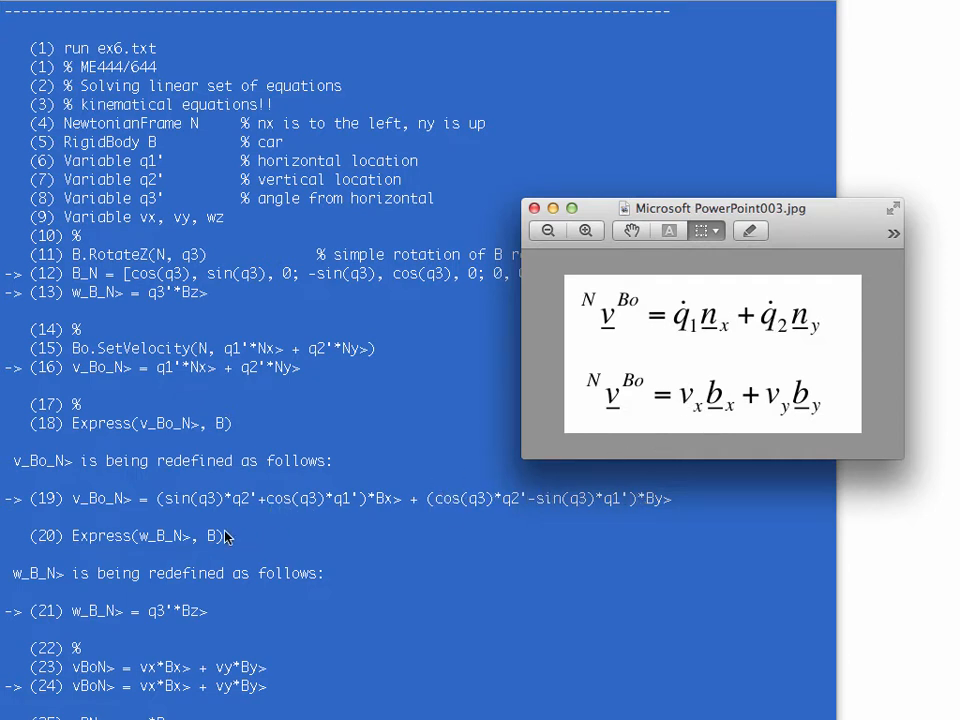
pyautogui.moveTo(216, 512)
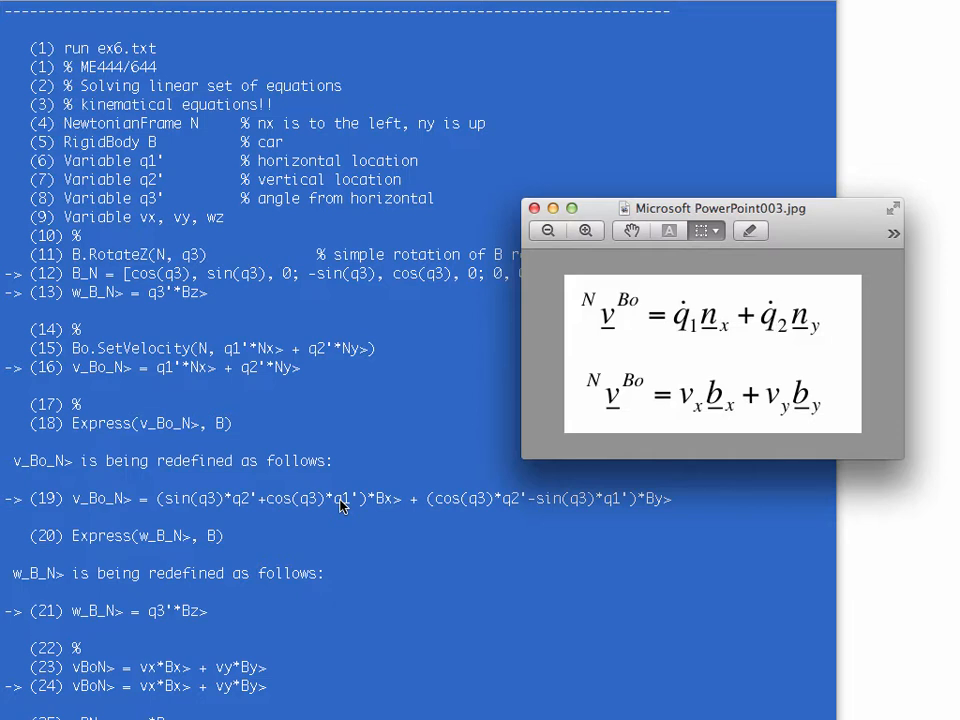
pyautogui.moveTo(256, 528)
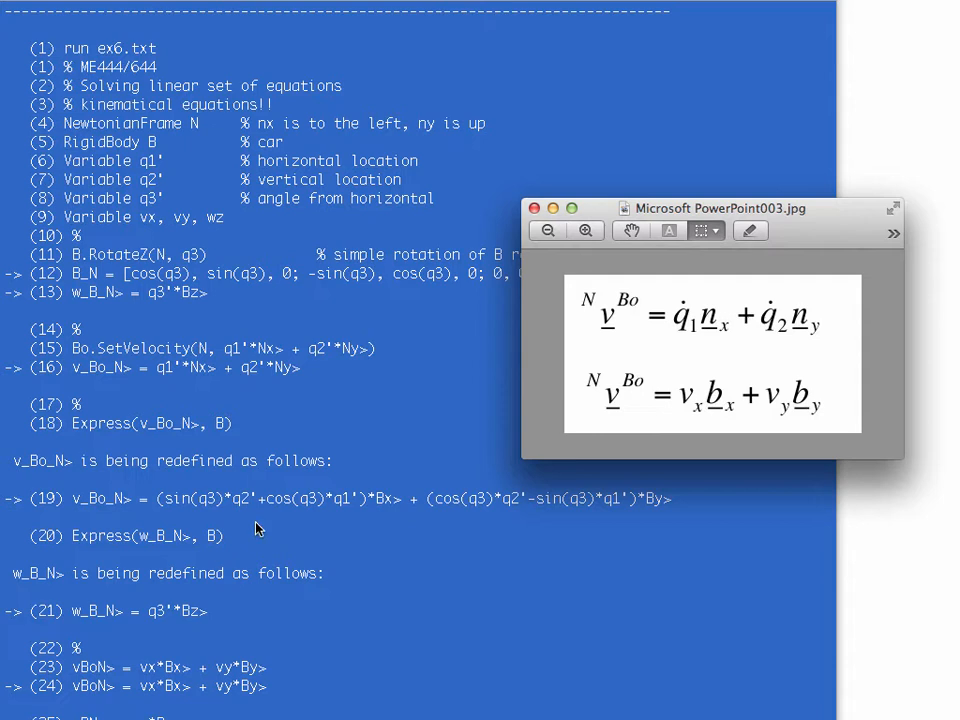
pyautogui.moveTo(612, 514)
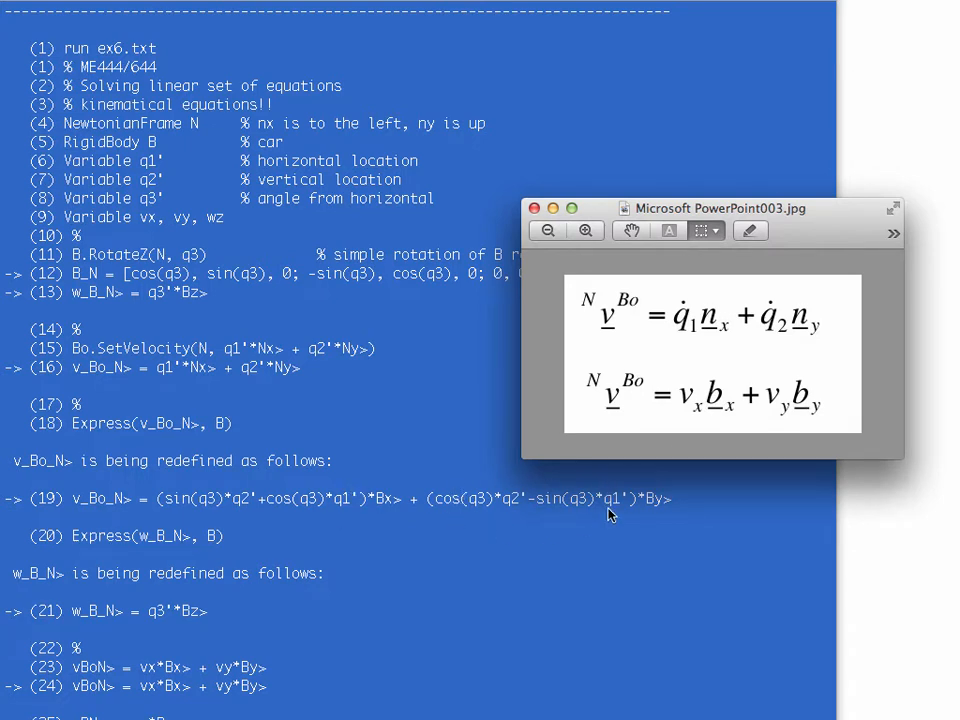
pyautogui.moveTo(160, 620)
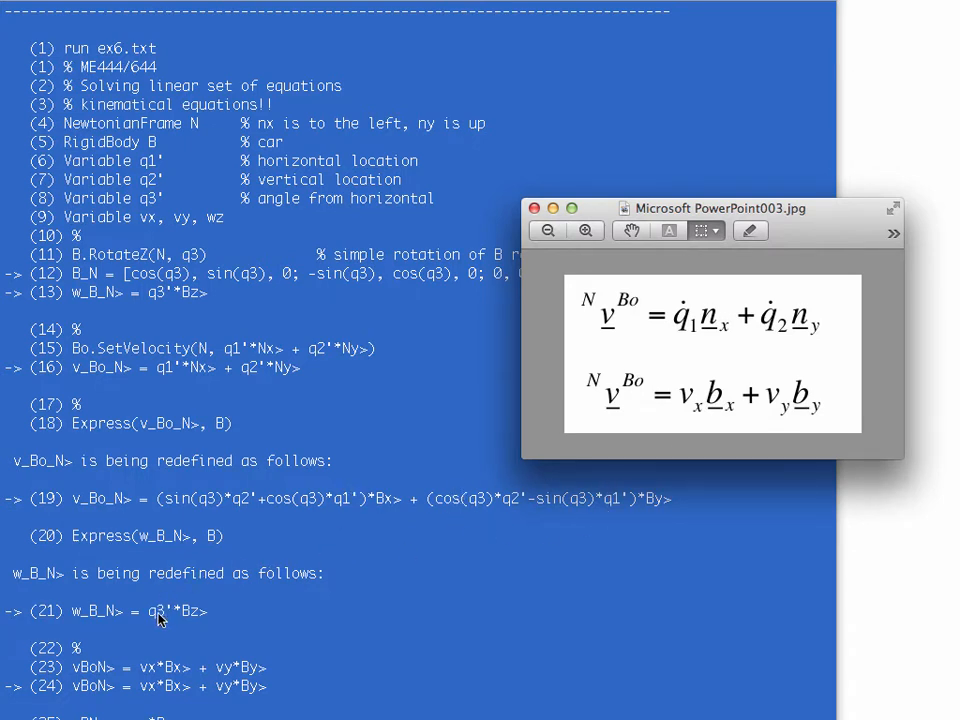
pyautogui.moveTo(148, 612)
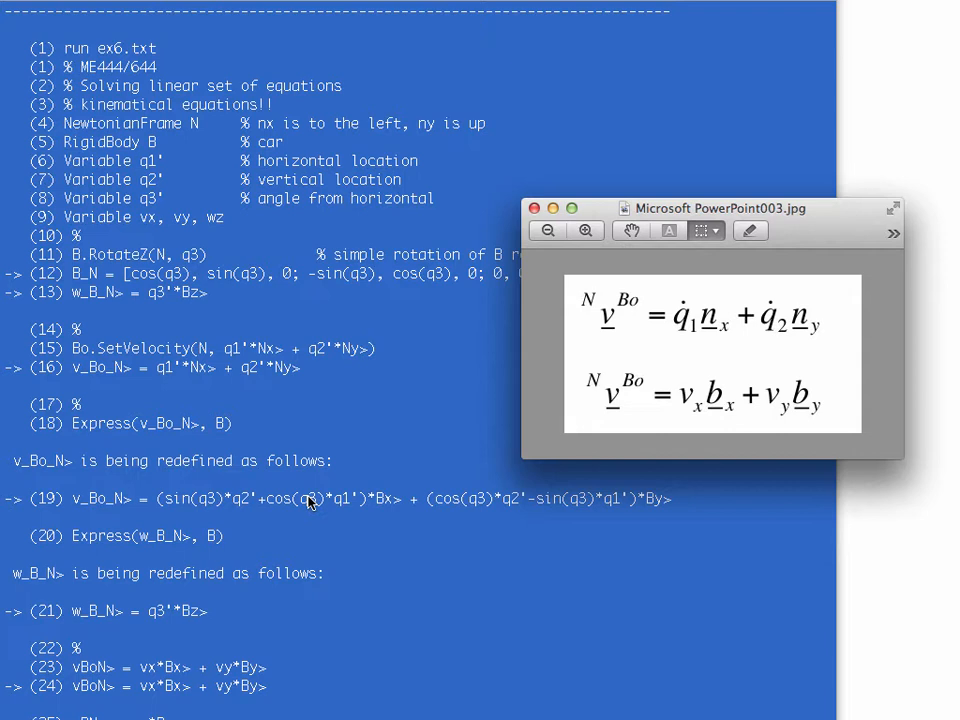
pyautogui.moveTo(364, 468)
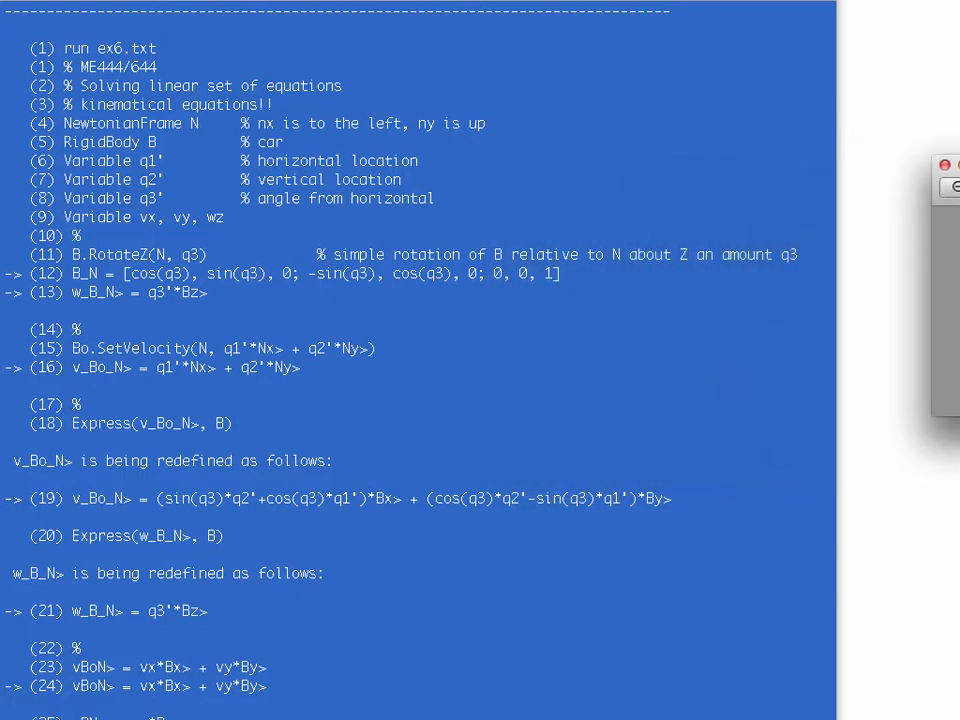
# Scroll the output to lines 25–33 with the Zero[1]–Zero[3] dot-product constraint equations
pyautogui.scroll(-3)
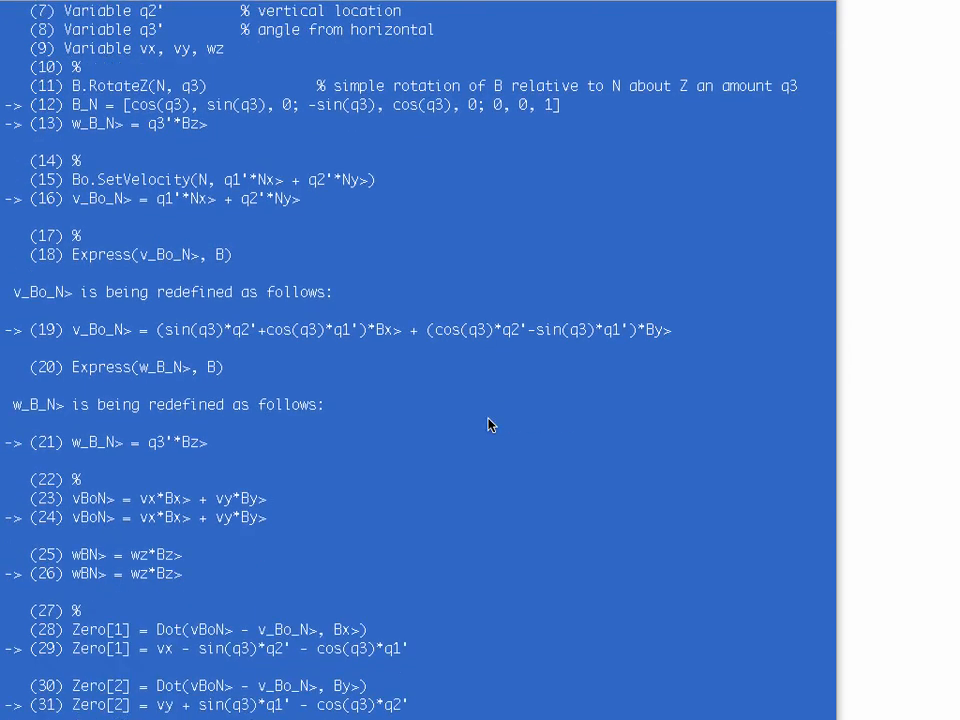
pyautogui.moveTo(558, 348)
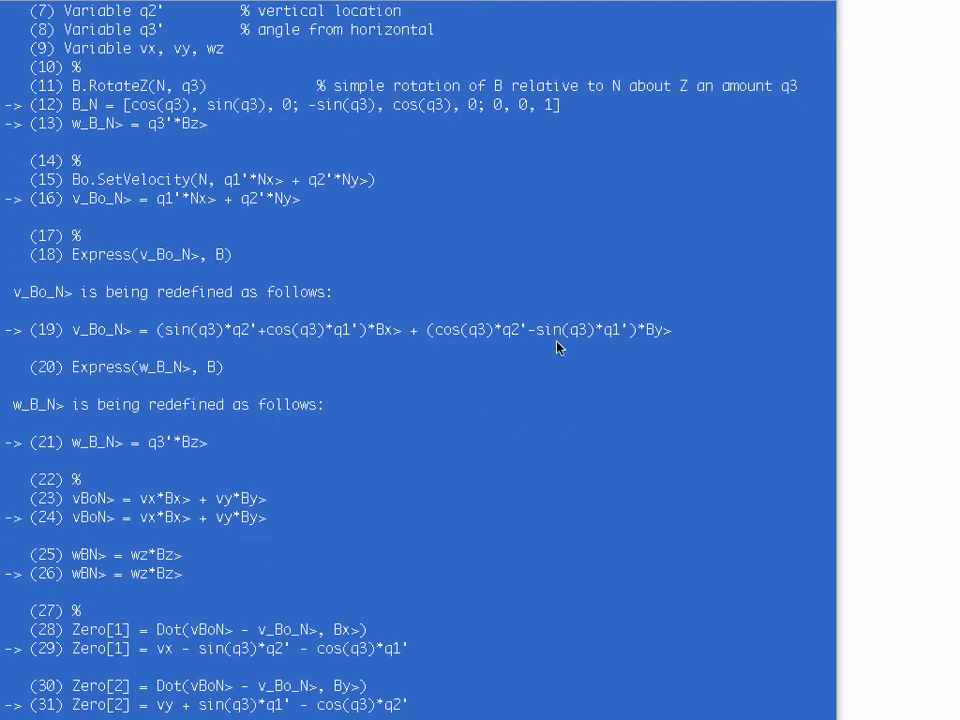
pyautogui.moveTo(108, 452)
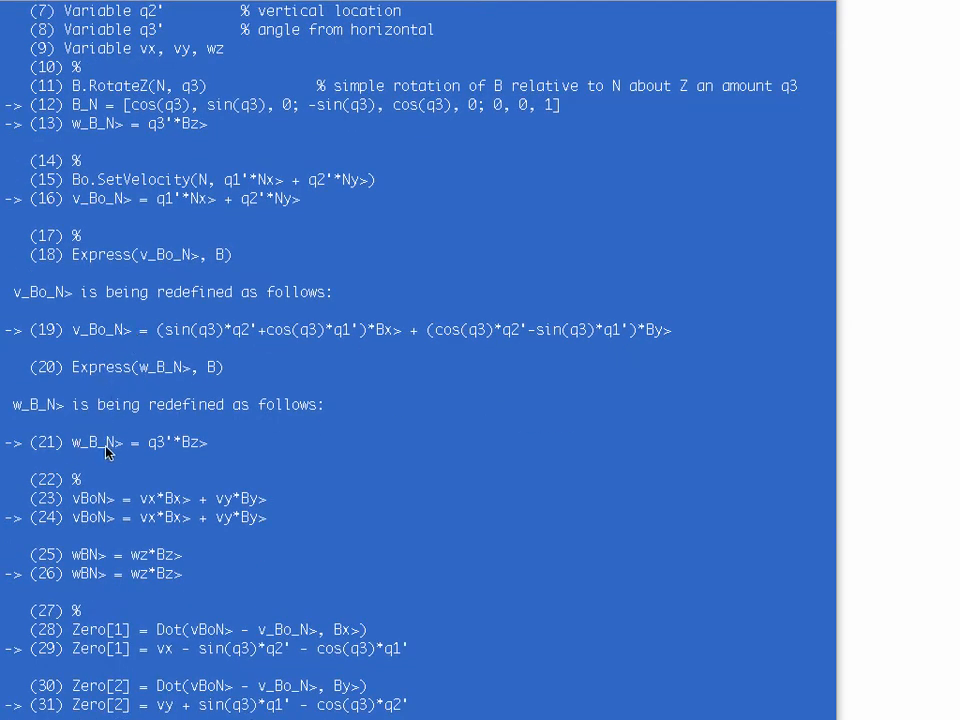
pyautogui.moveTo(146, 456)
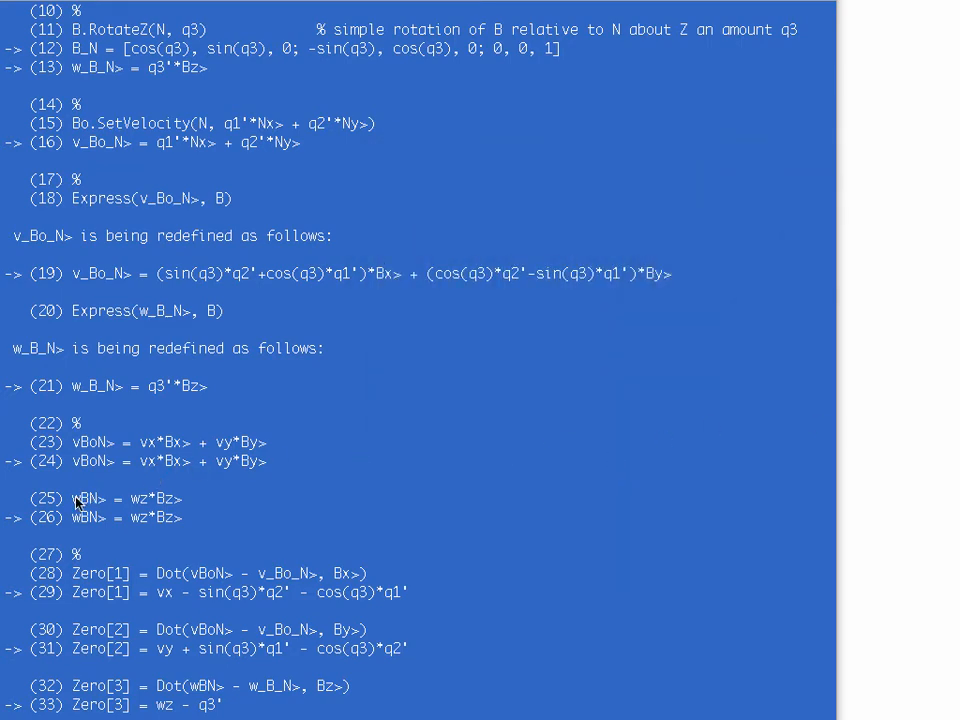
pyautogui.moveTo(156, 508)
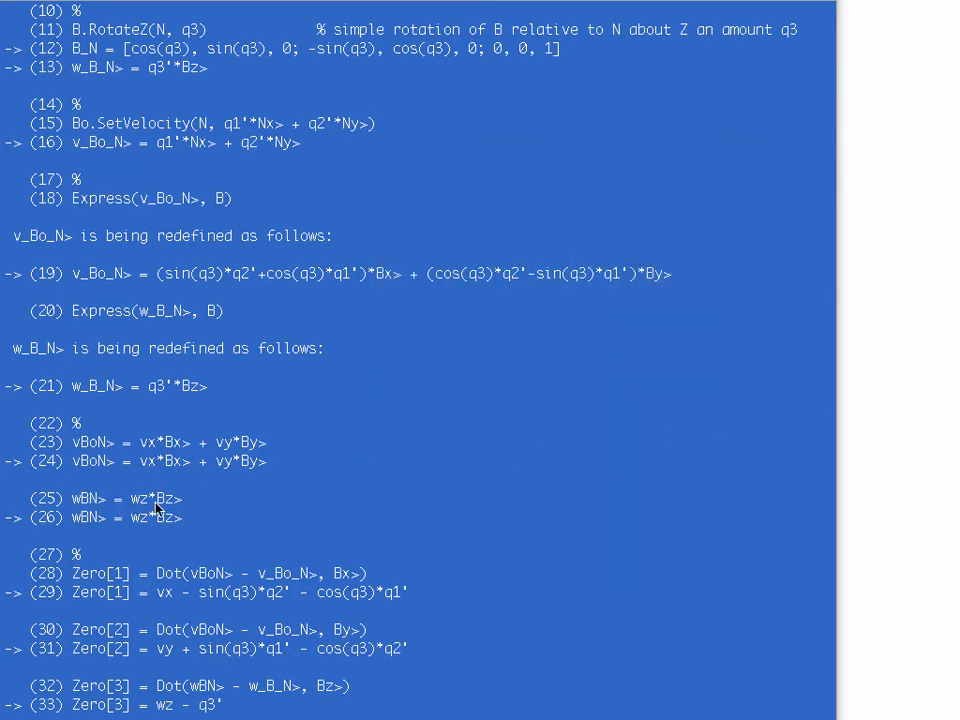
pyautogui.scroll(-3)
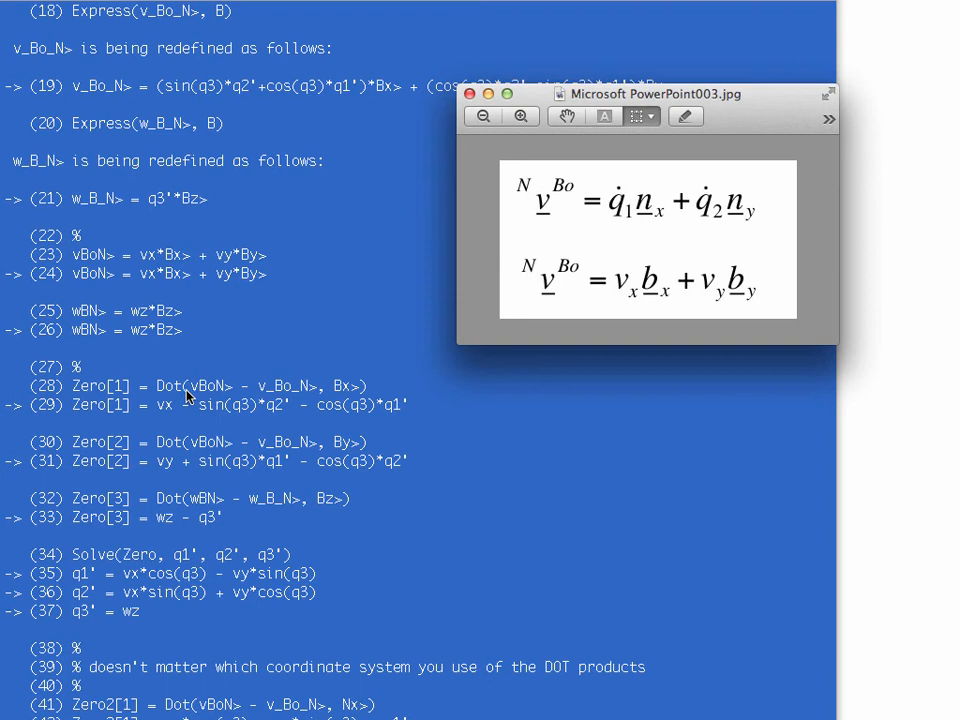
pyautogui.moveTo(270, 400)
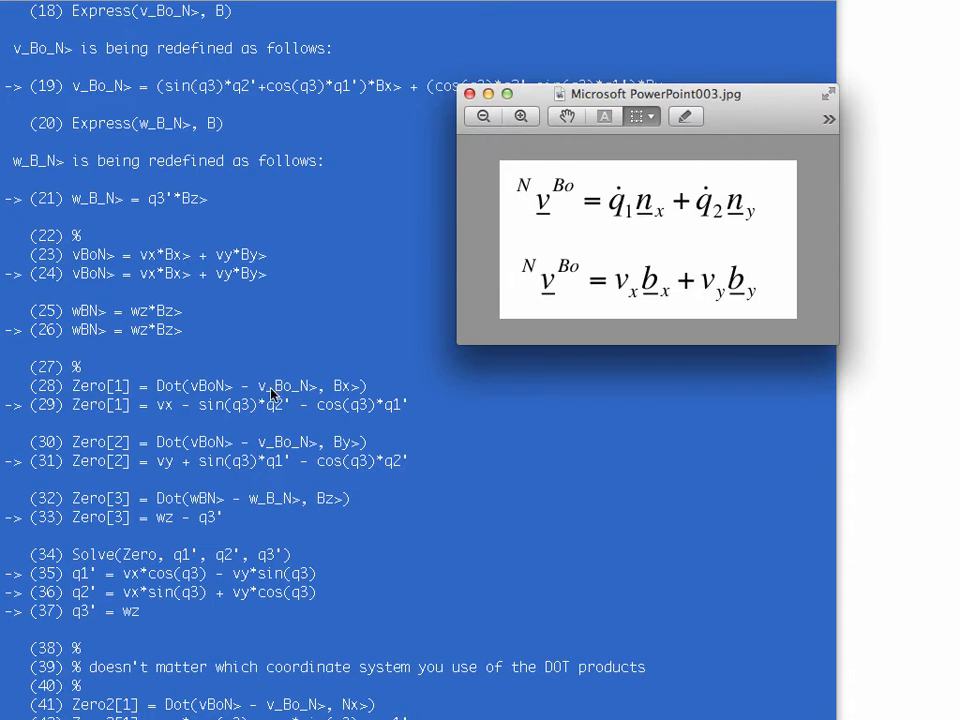
pyautogui.moveTo(184, 398)
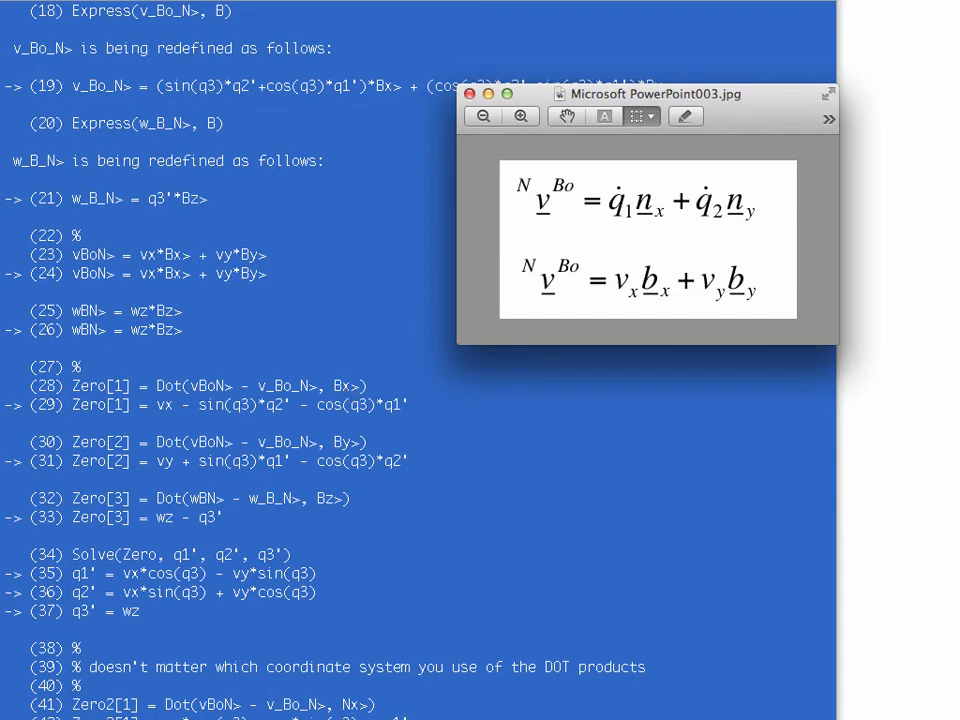
pyautogui.moveTo(176, 524)
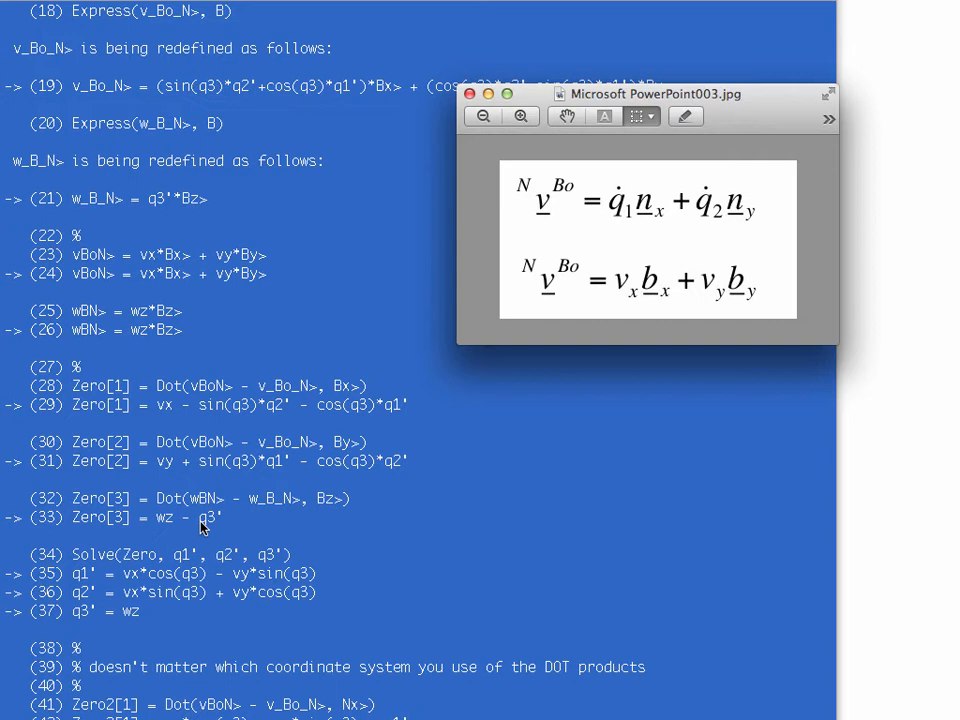
pyautogui.moveTo(206, 480)
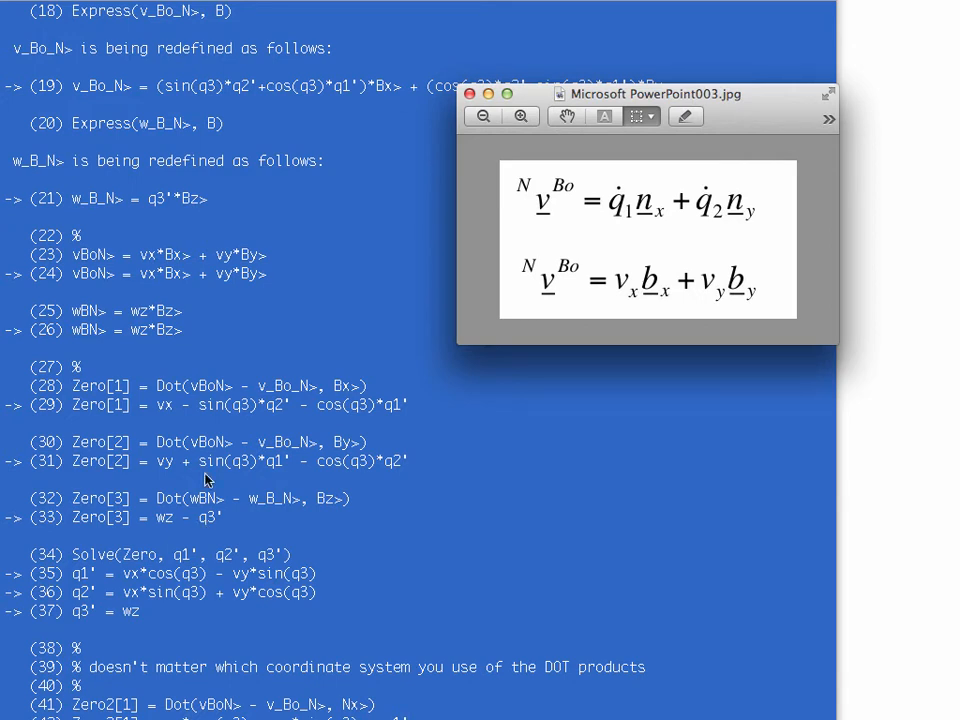
pyautogui.moveTo(204, 518)
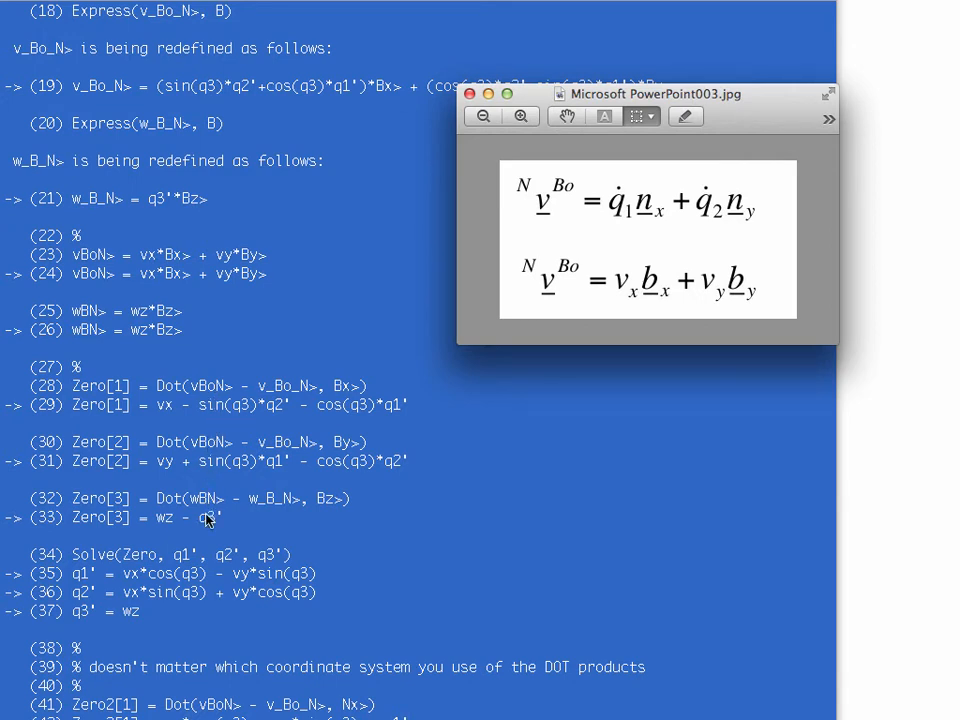
pyautogui.moveTo(104, 558)
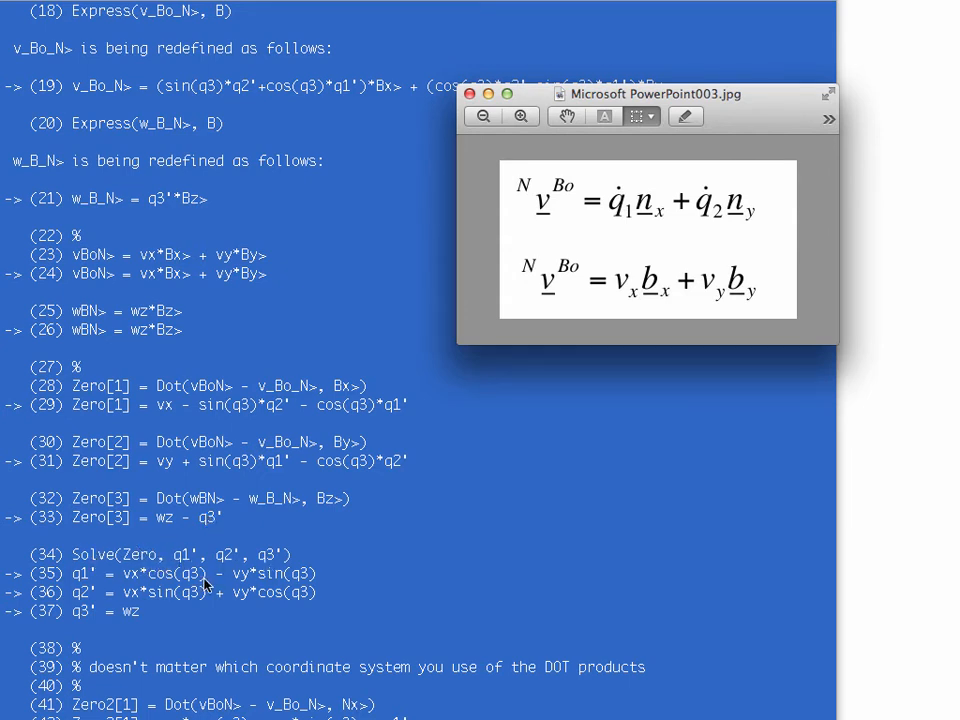
pyautogui.moveTo(130, 588)
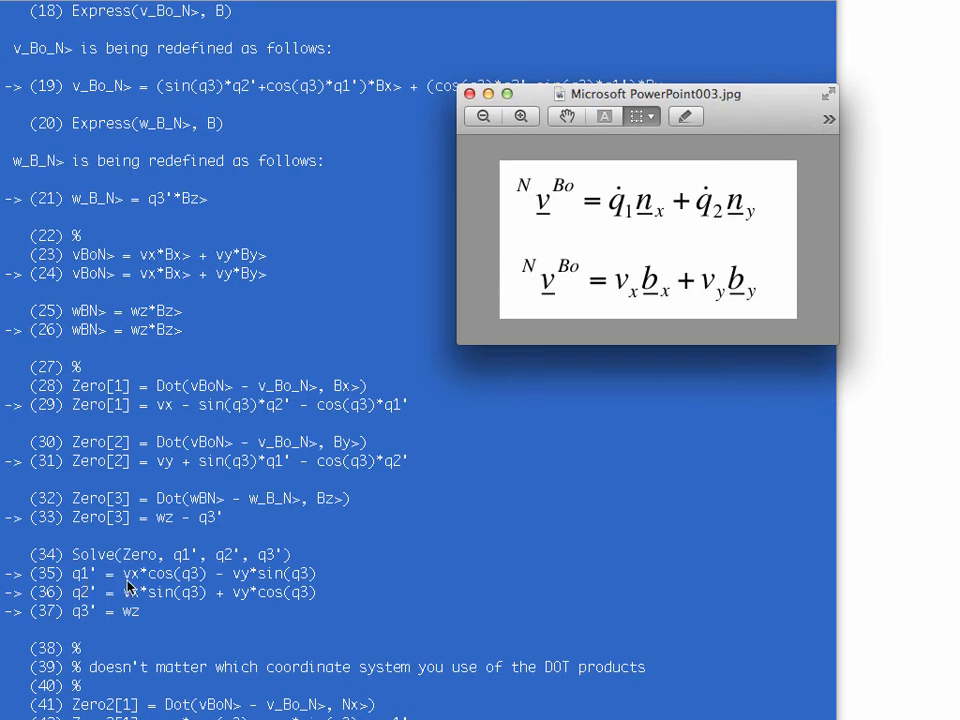
pyautogui.moveTo(240, 584)
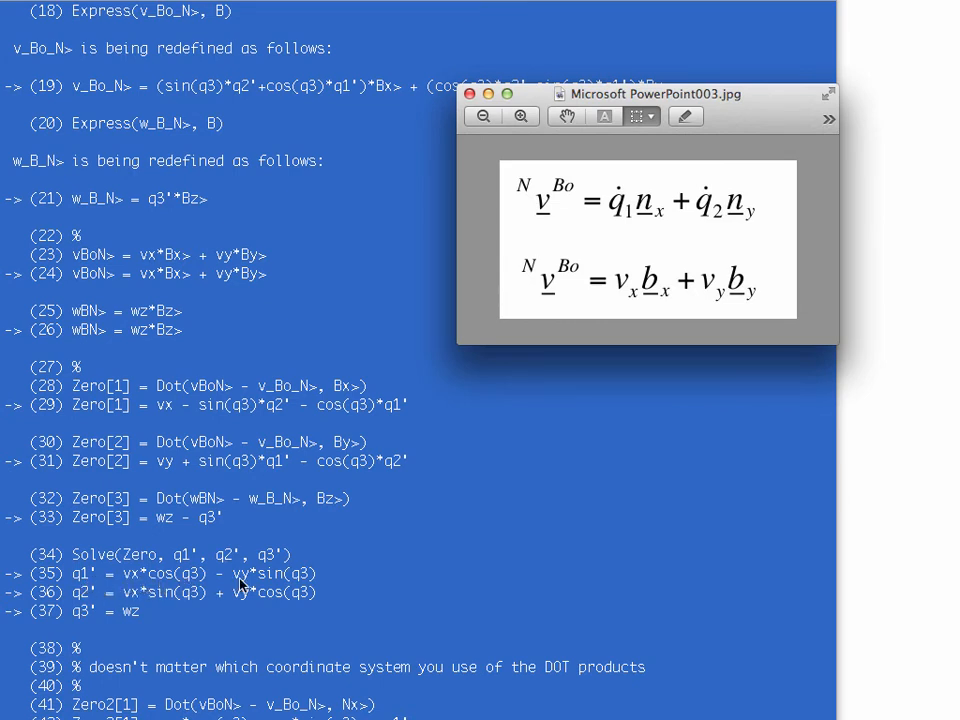
pyautogui.moveTo(200, 598)
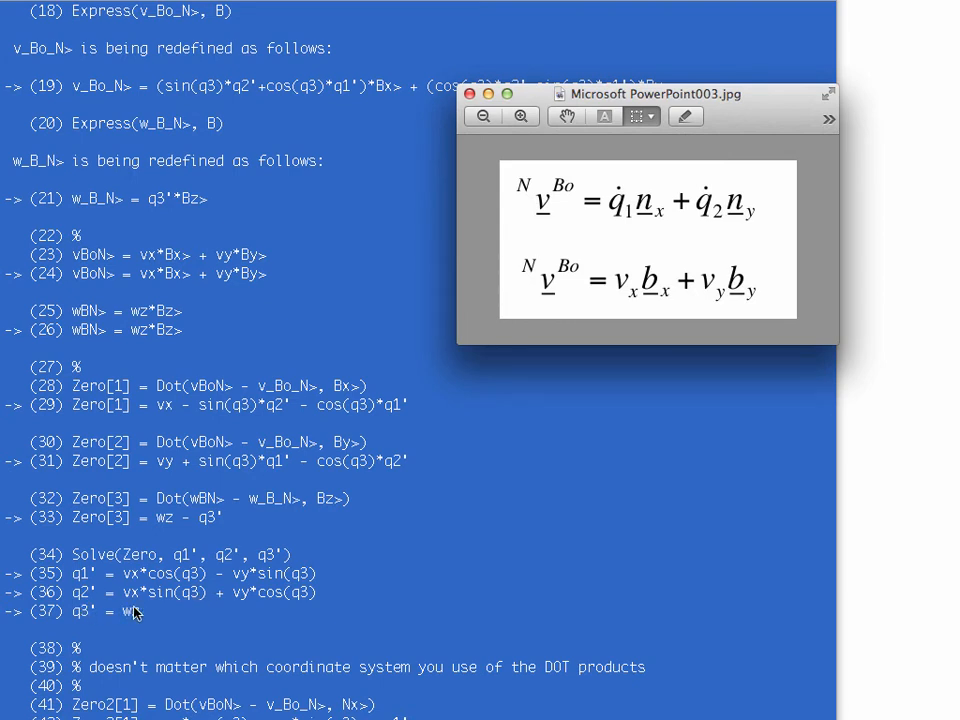
pyautogui.moveTo(340, 398)
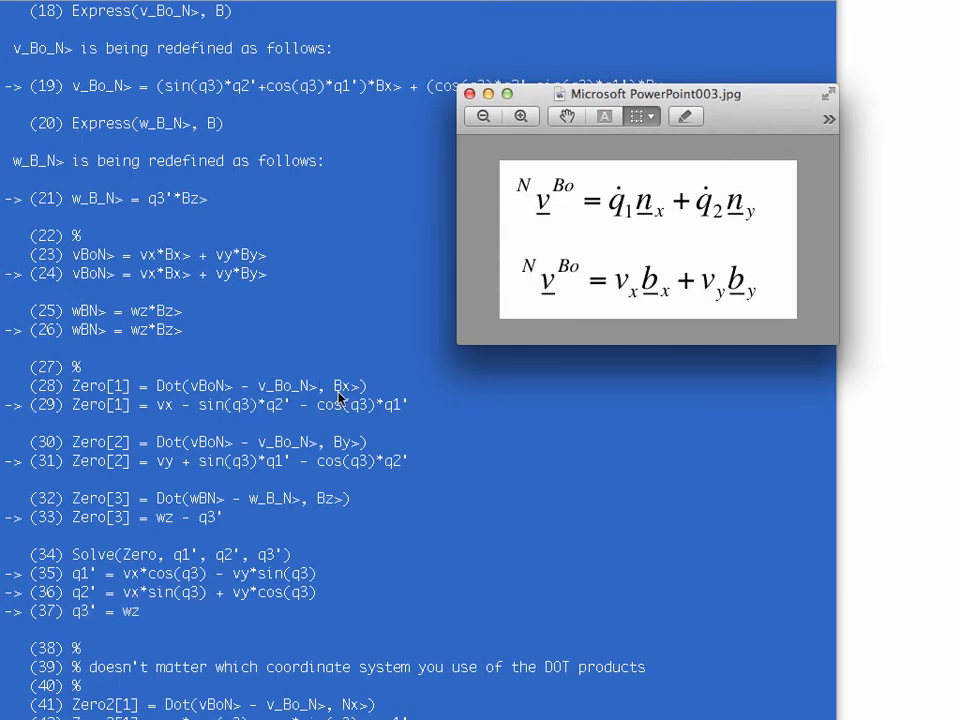
pyautogui.moveTo(246, 504)
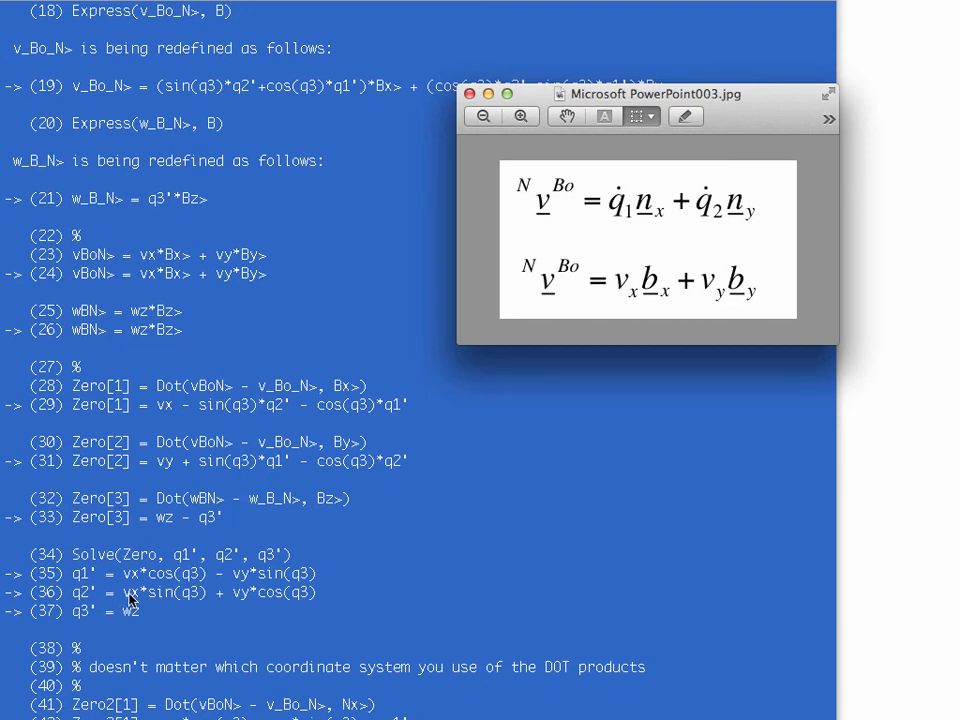
pyautogui.moveTo(344, 390)
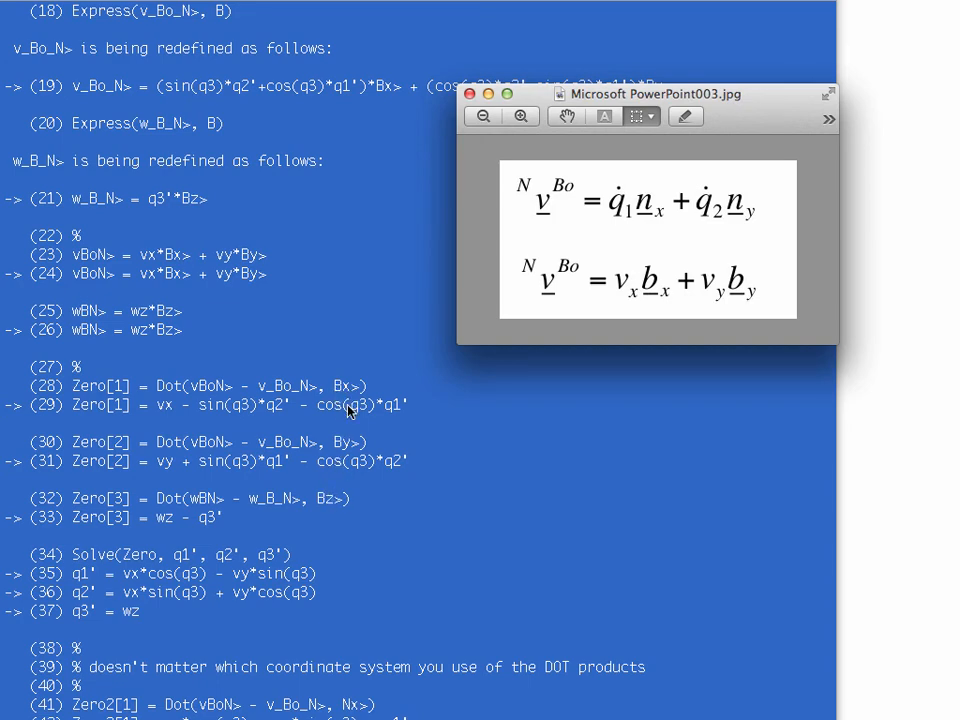
# Scroll the output to the Solve results on lines 34–37 giving q1', q2', q3' = wz
pyautogui.scroll(-3)
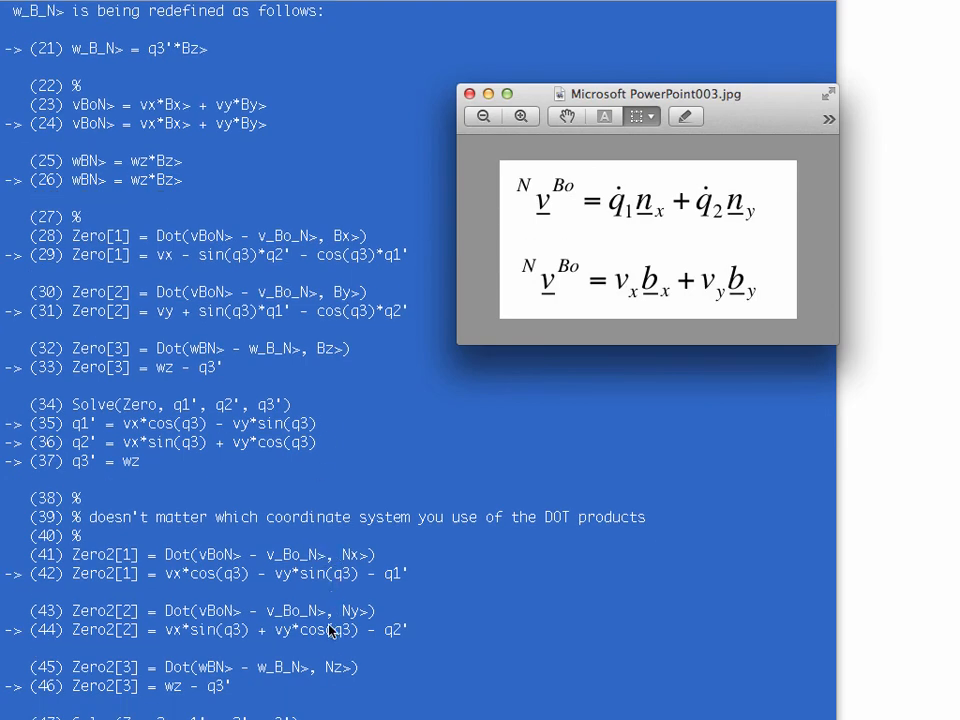
# Scroll through the N-component Solve results on lines 41–49, then back to the top of the listing
pyautogui.scroll(-3)
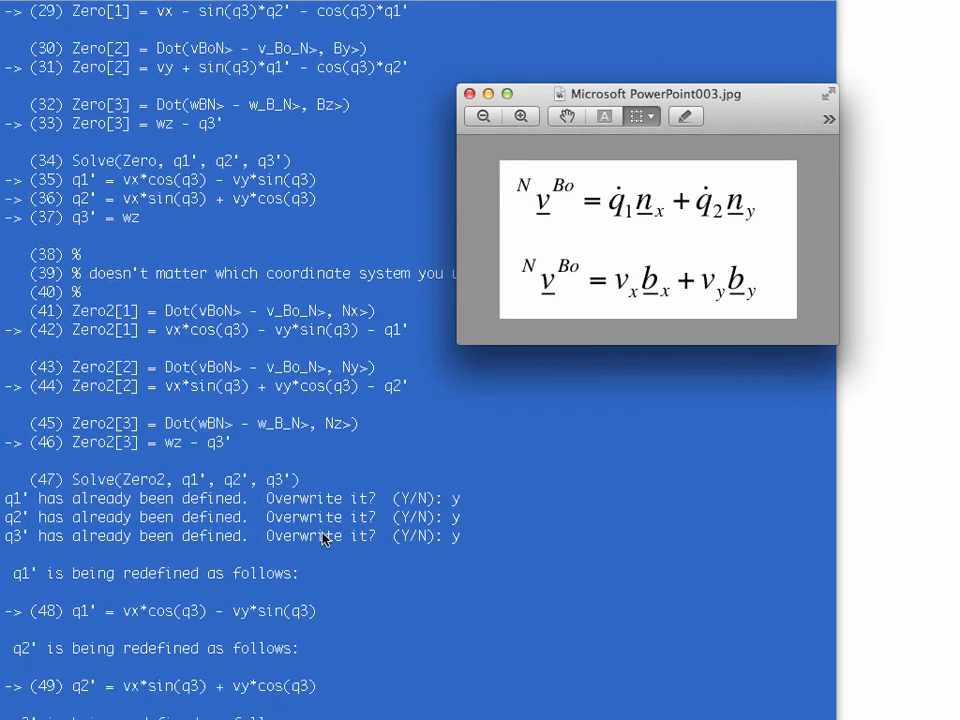
pyautogui.moveTo(288, 540)
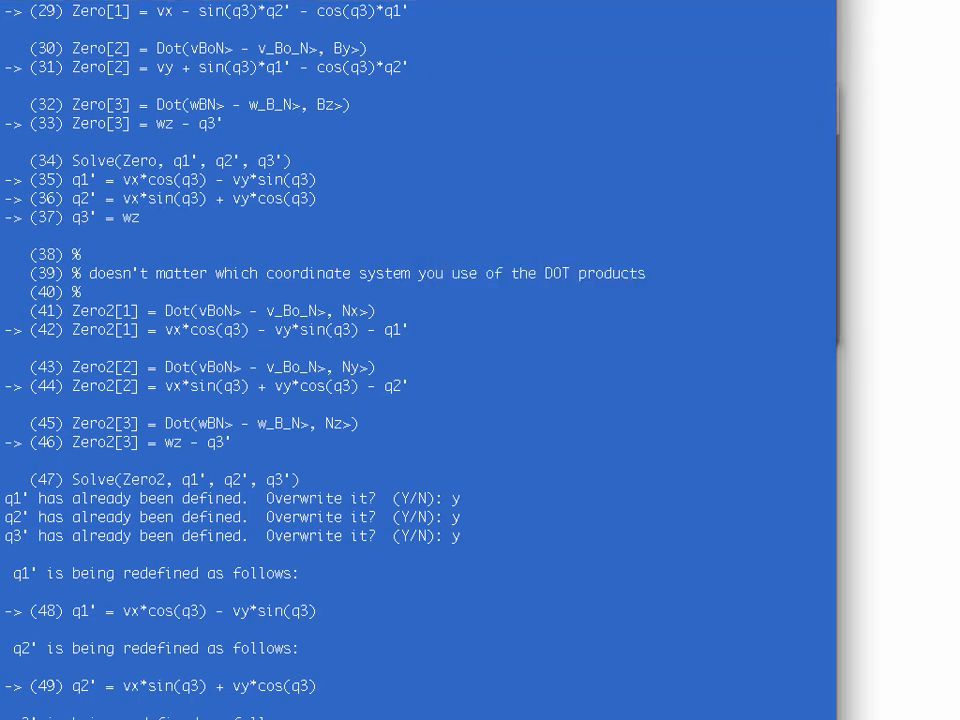
pyautogui.scroll(-3)
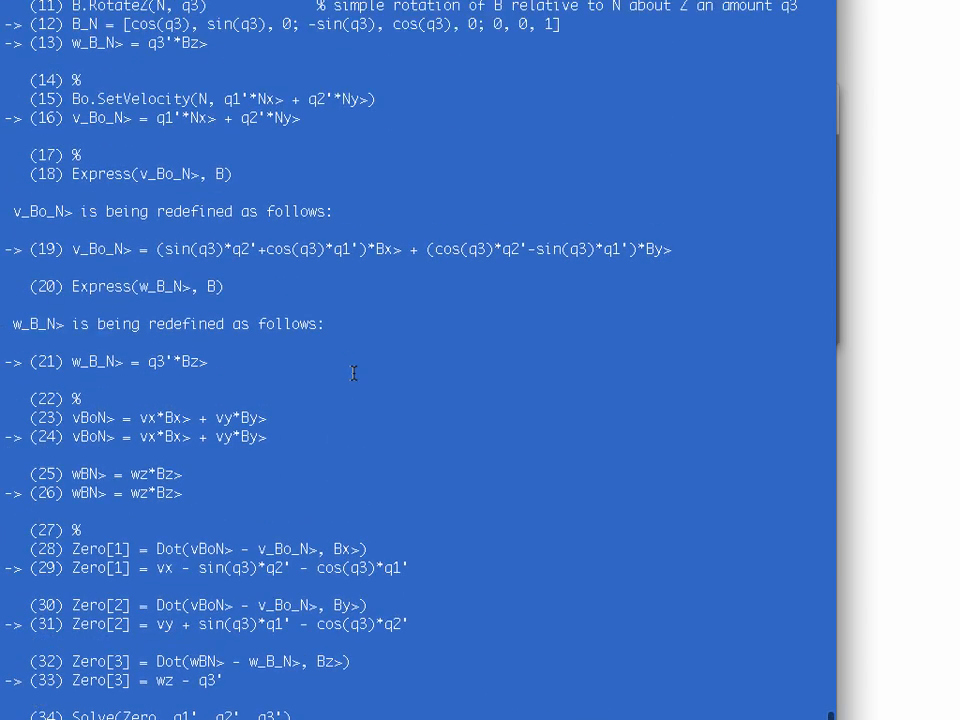
pyautogui.scroll(3)
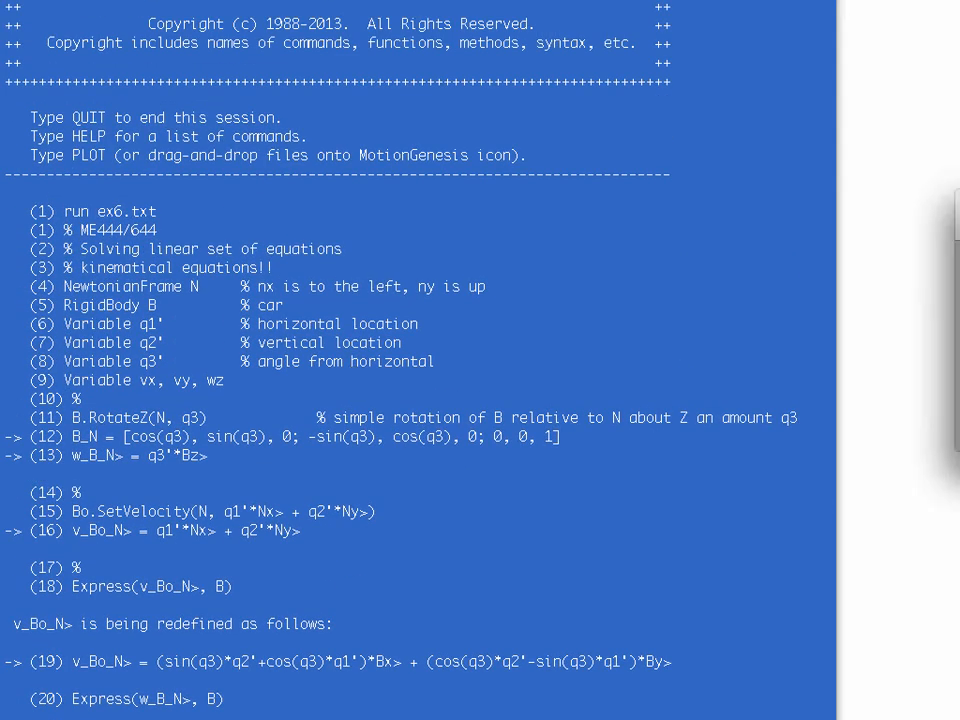